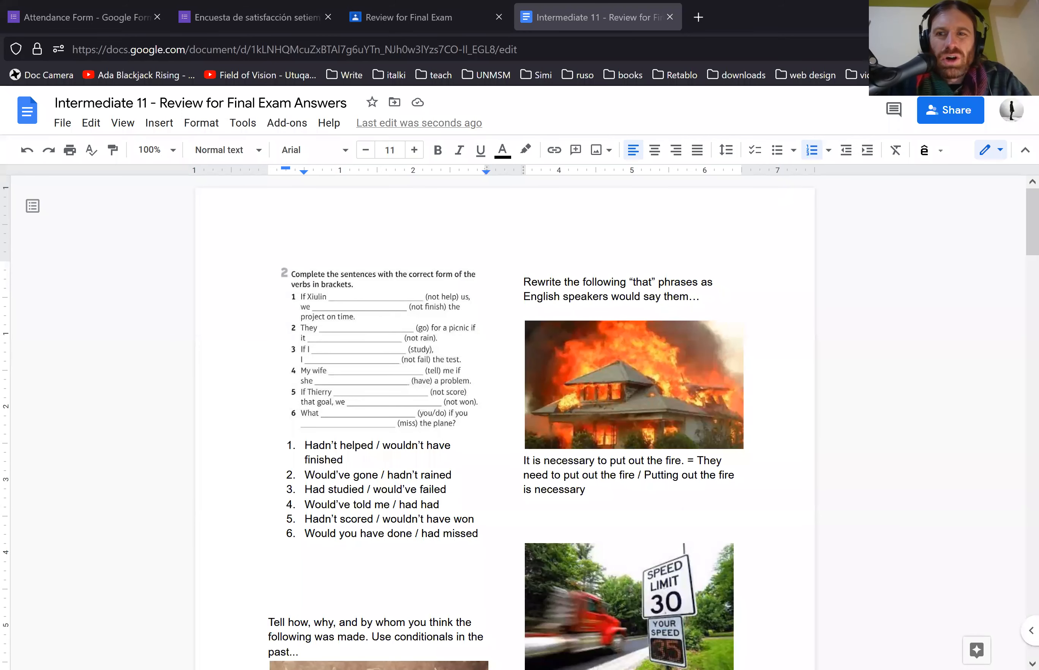
mouse_move(862, 493)
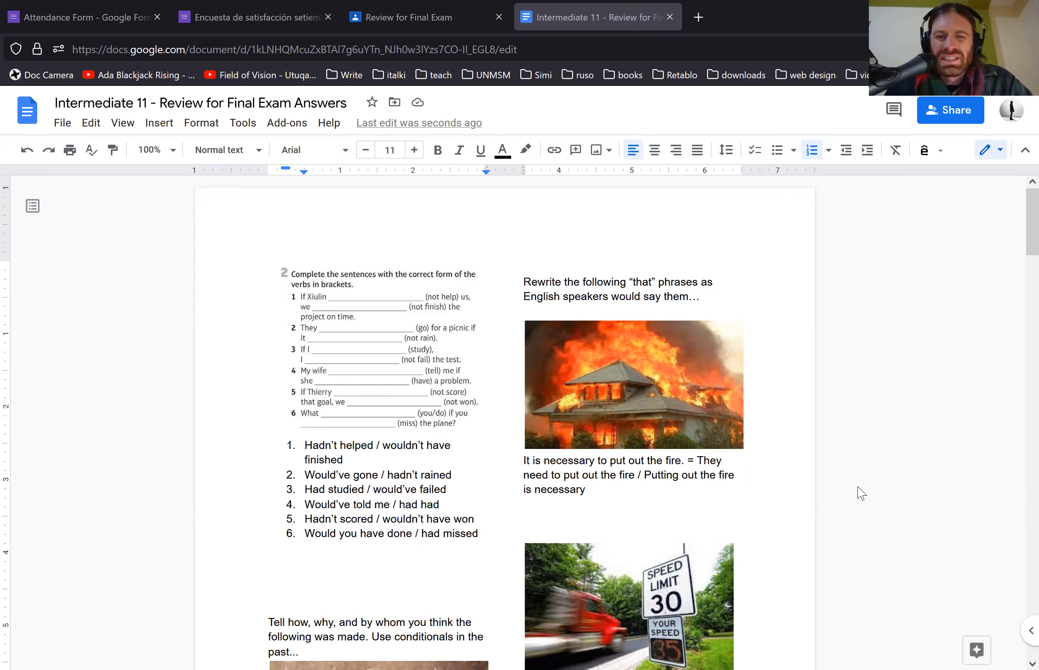
Review the first answers, highlighting 'Hadn't helped' in item 1 and the rewritten fire sentence.
scroll("down", 3)
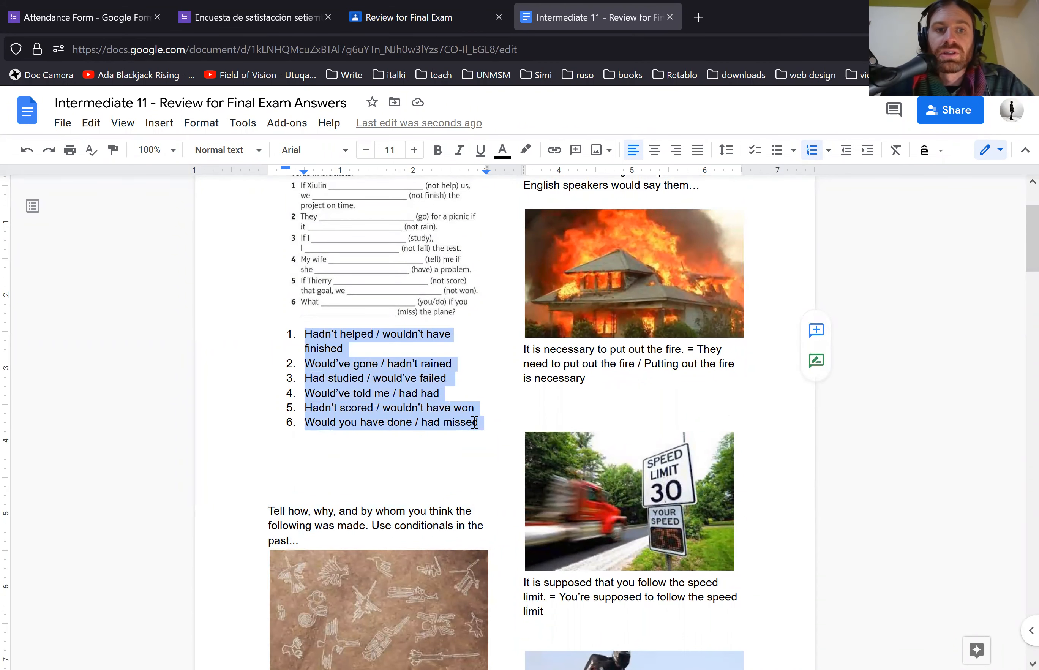
scroll("down", 3)
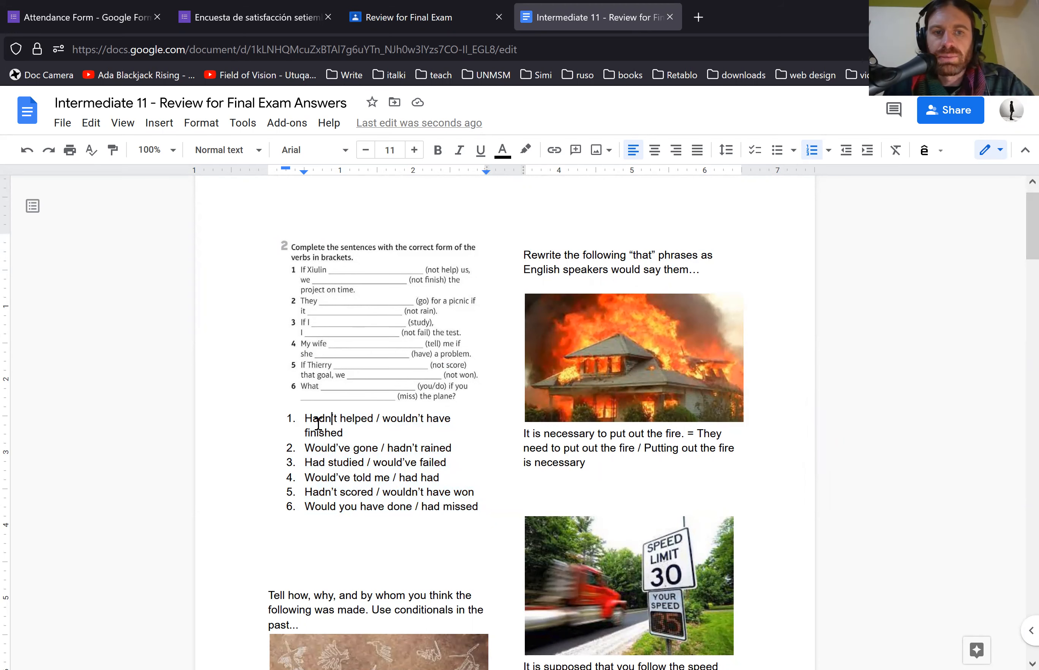
double_click(320, 418)
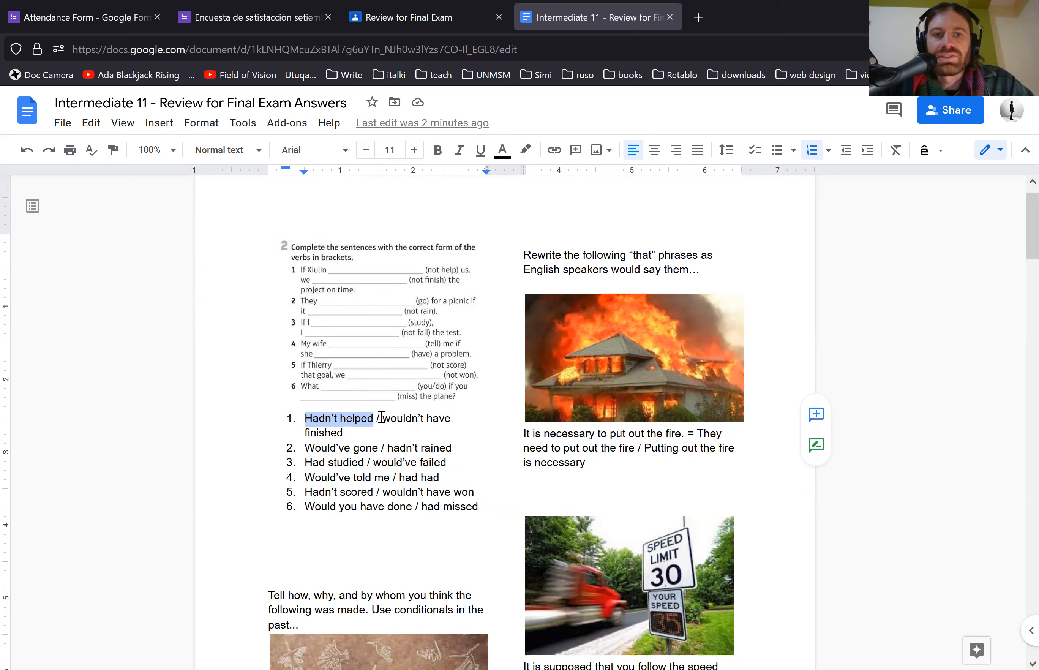
mouse_move(365, 407)
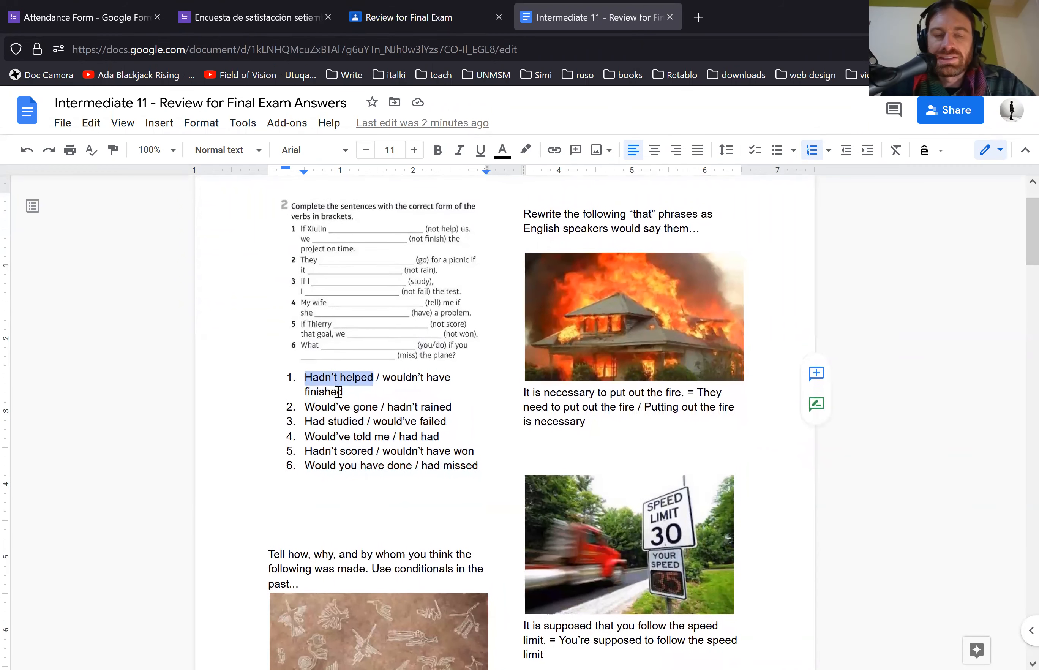
scroll("down", 3)
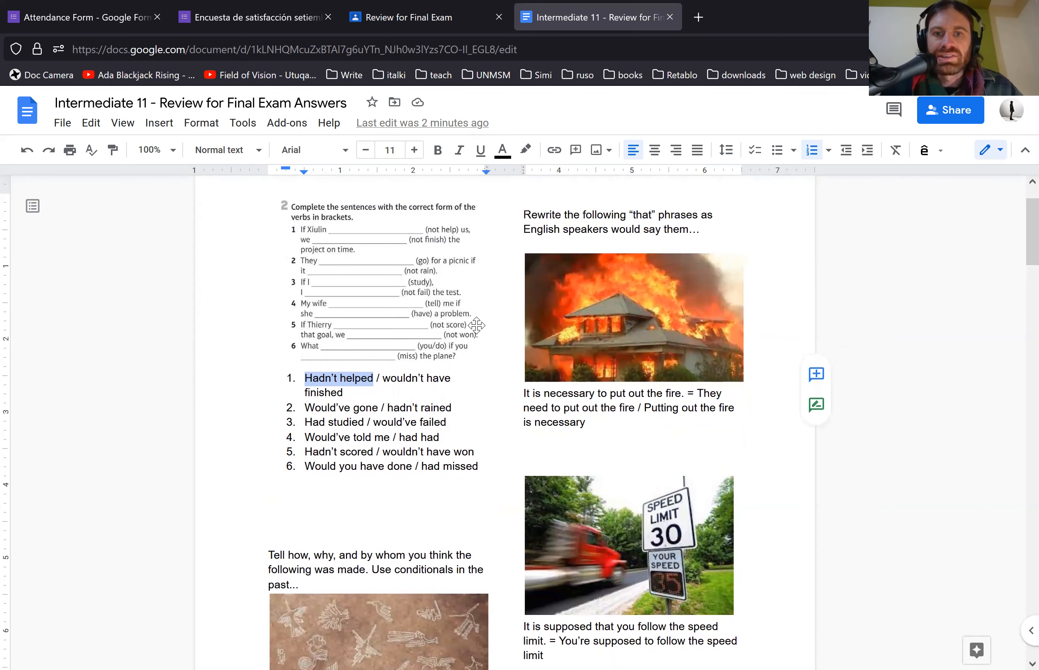
mouse_move(175, 348)
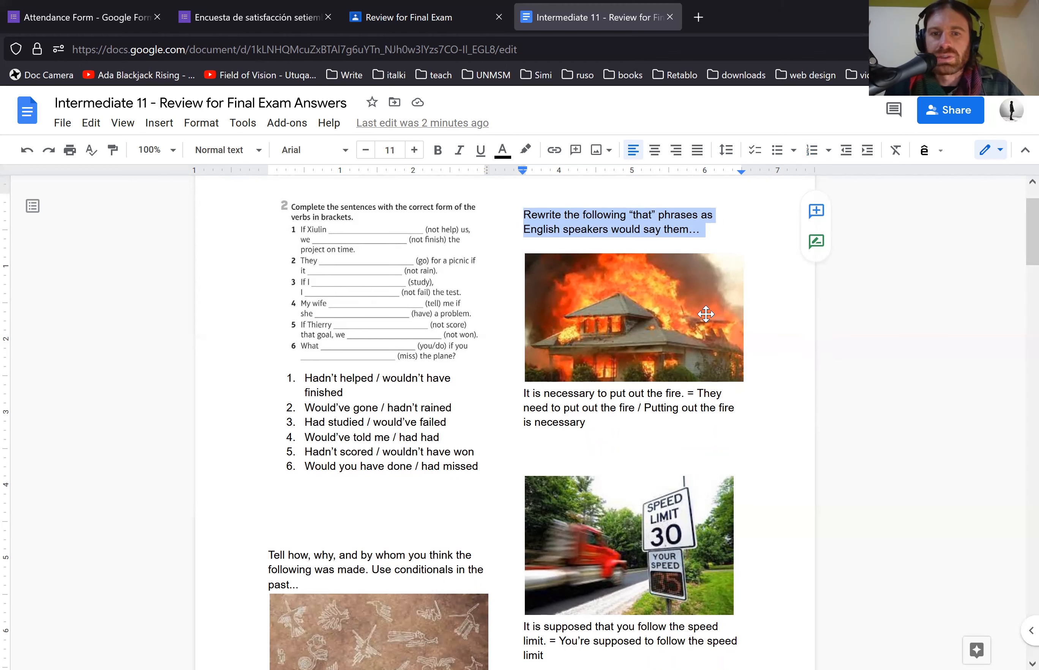
mouse_move(519, 393)
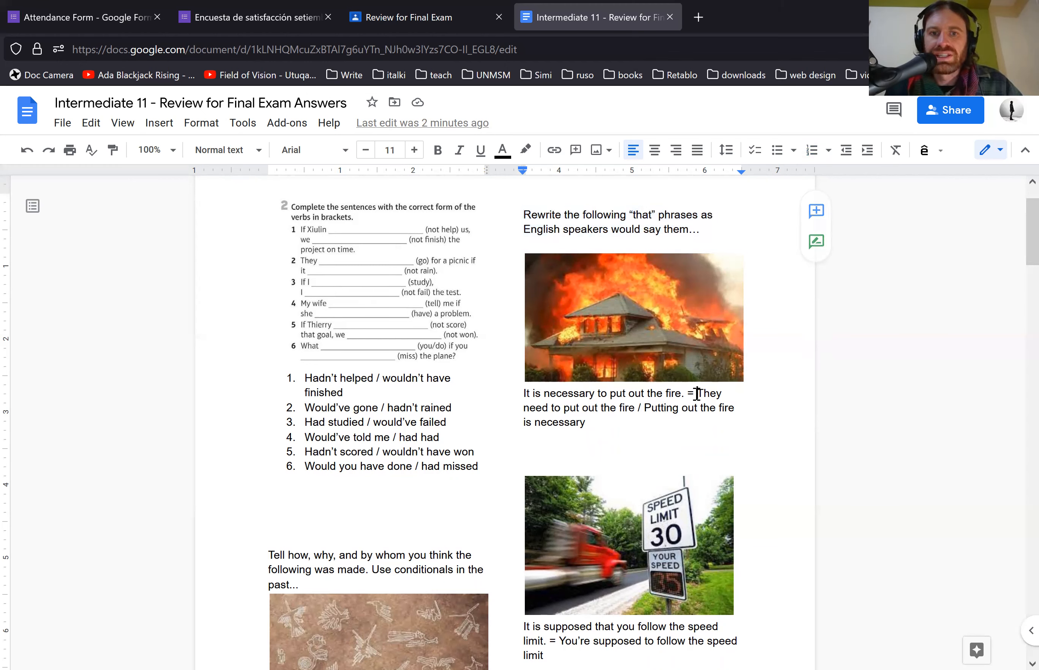
left_click_drag(695, 393, 636, 409)
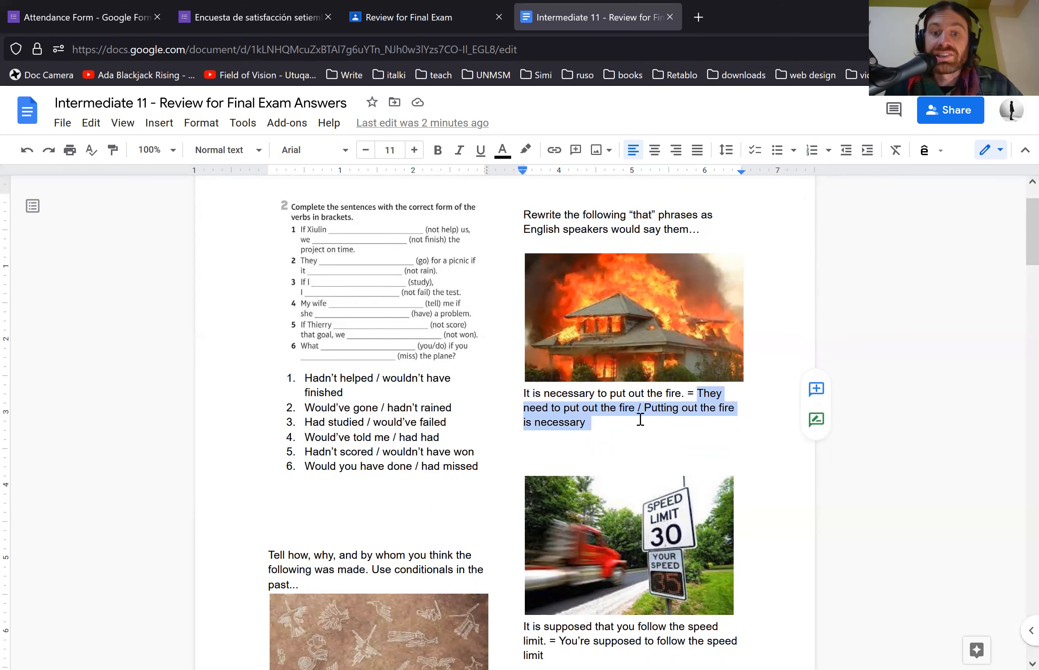
scroll("down", 3)
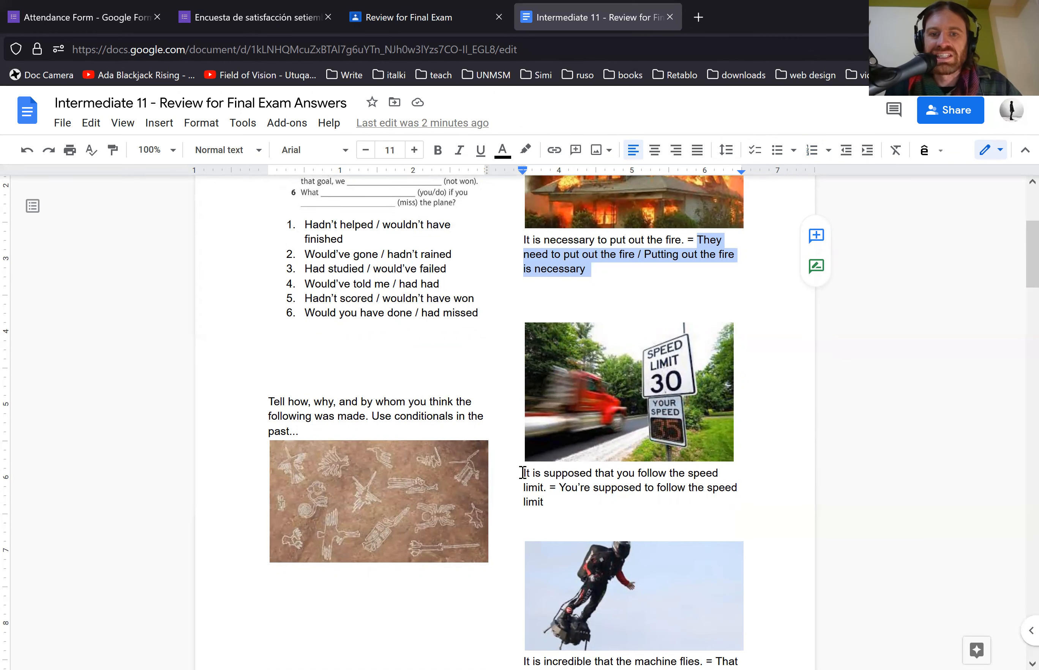
mouse_move(563, 488)
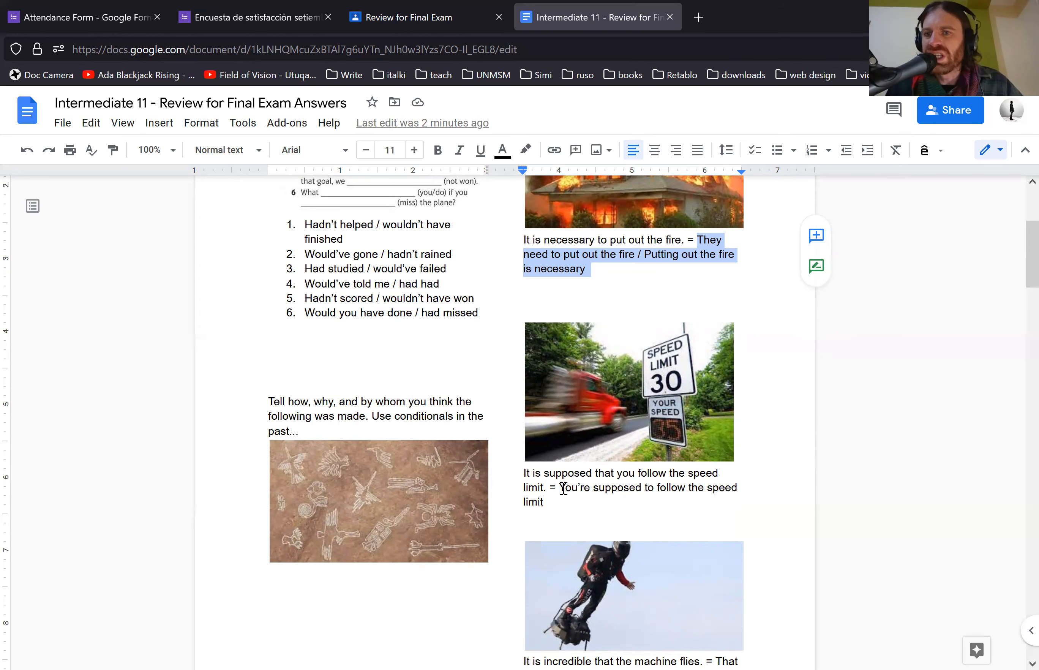
mouse_move(564, 483)
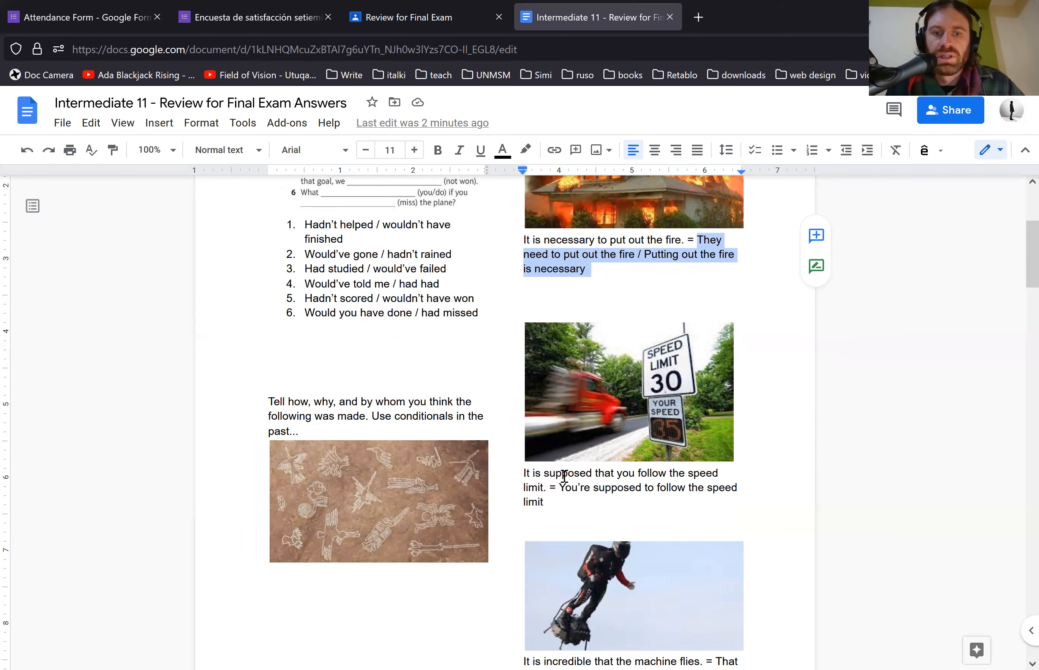
Review the passive-voice answers, highlighting 'Are sold here' and '(by seniors)' in the headline answer.
scroll("down", 3)
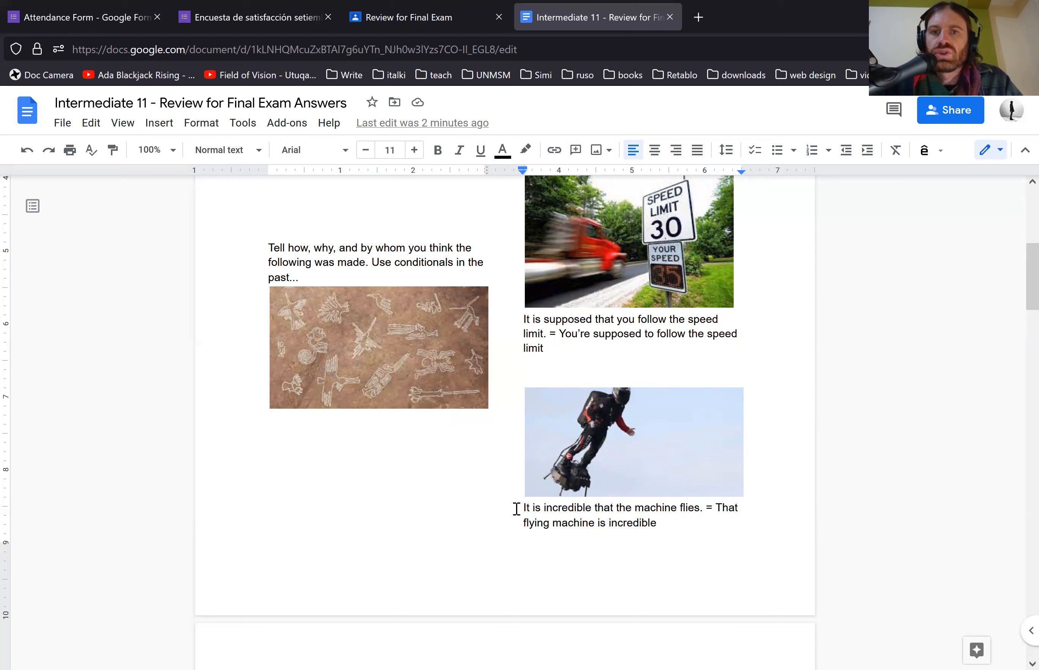
scroll("down", 3)
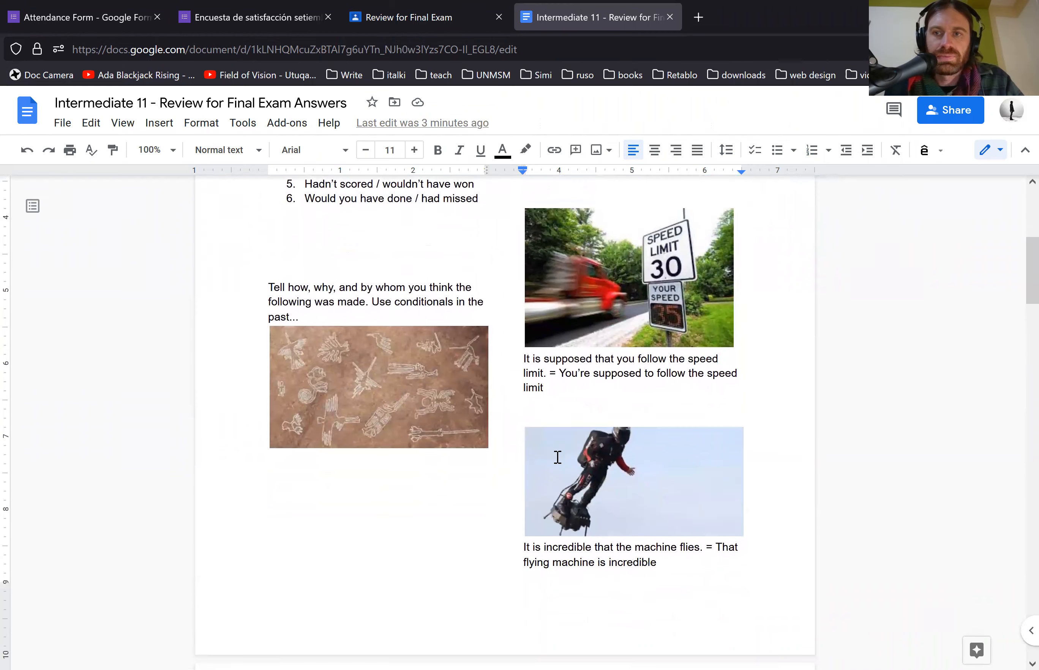
scroll("down", 3)
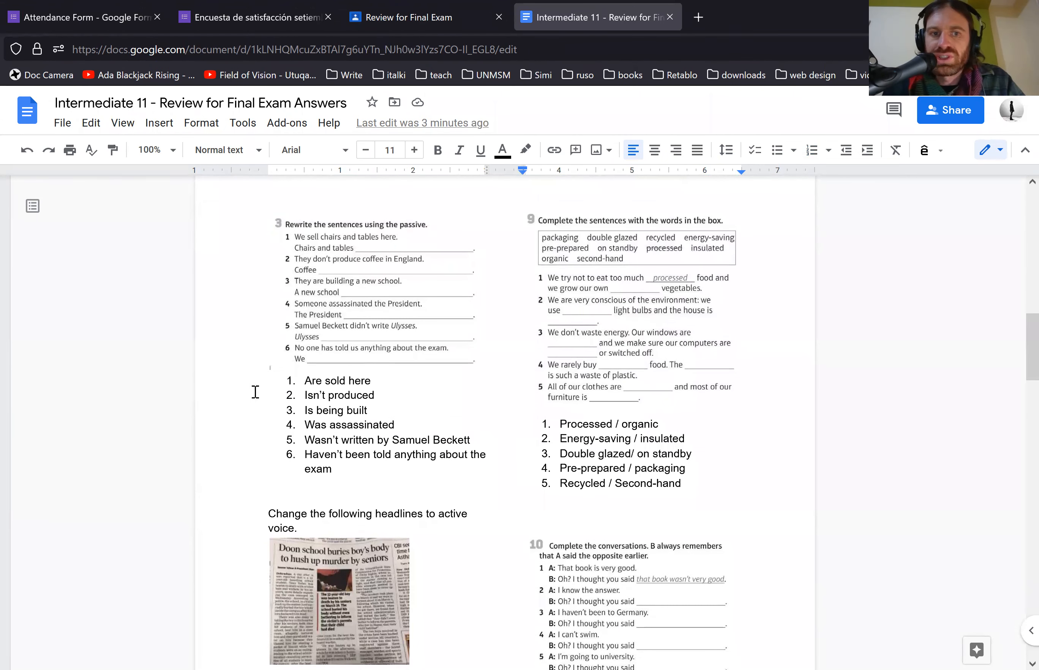
left_click_drag(303, 380, 371, 381)
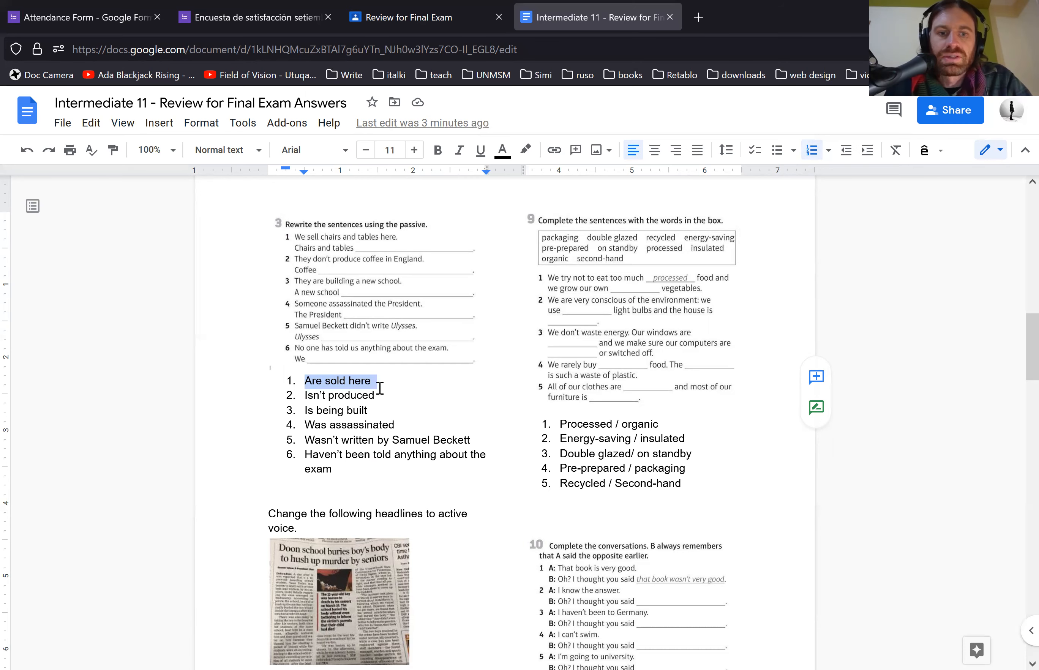
scroll("down", 3)
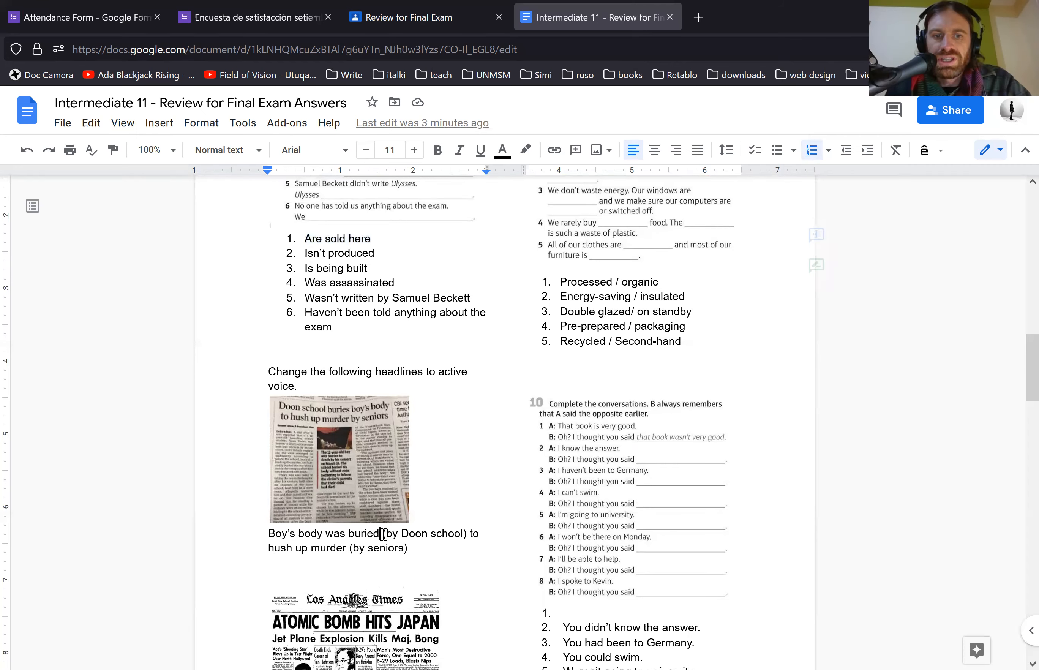
left_click_drag(381, 533, 465, 534)
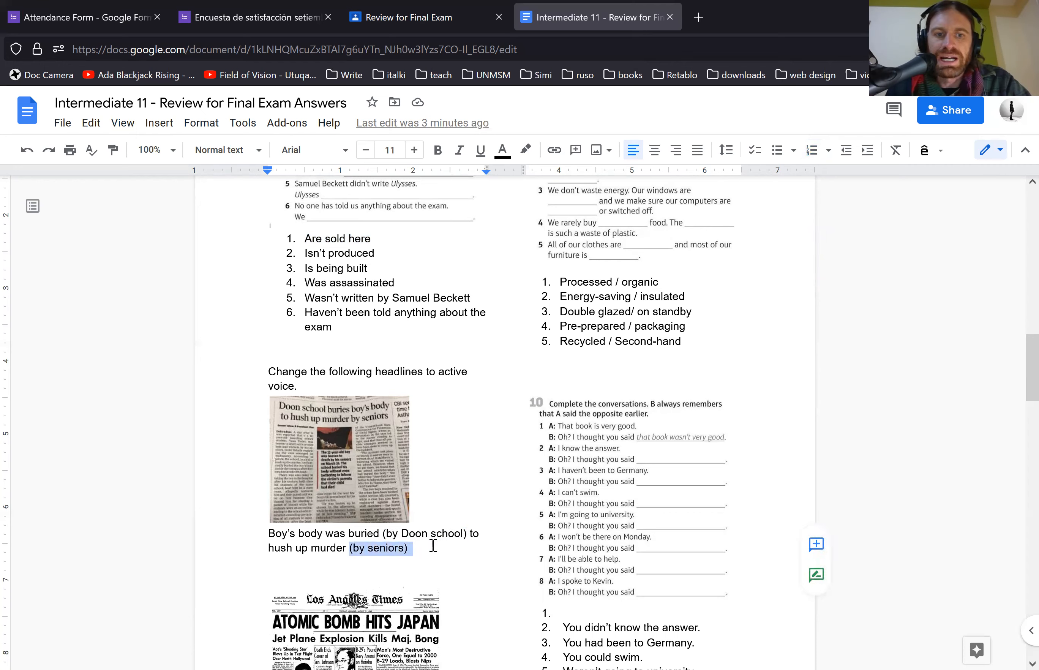
mouse_move(476, 572)
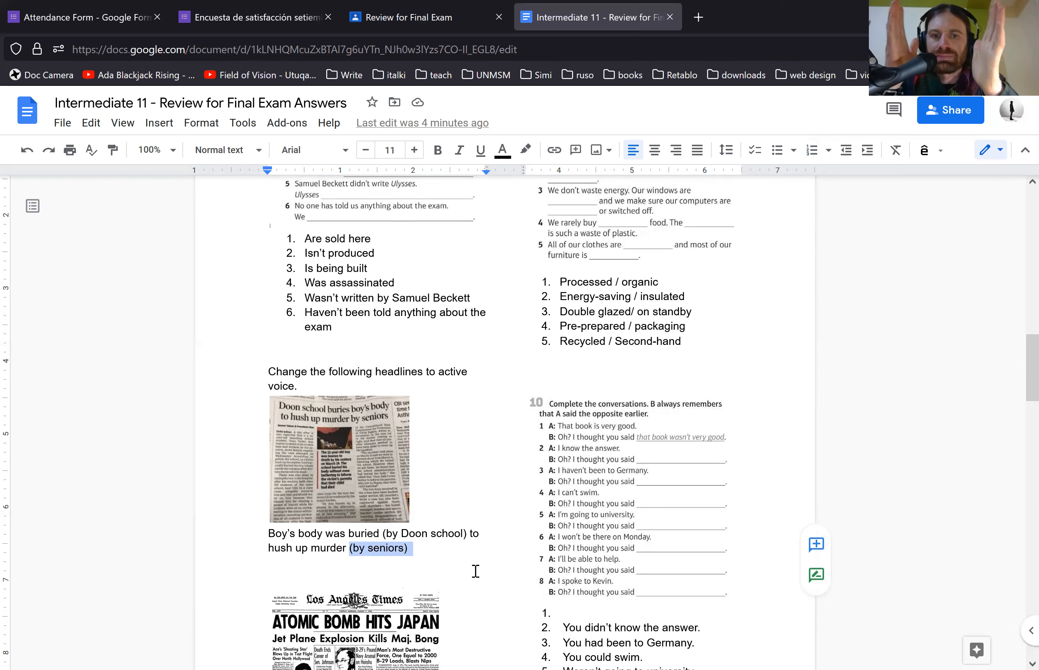
Scroll down through the rest of the answer key to the COVID-19 run-on paragraph.
scroll("down", 3)
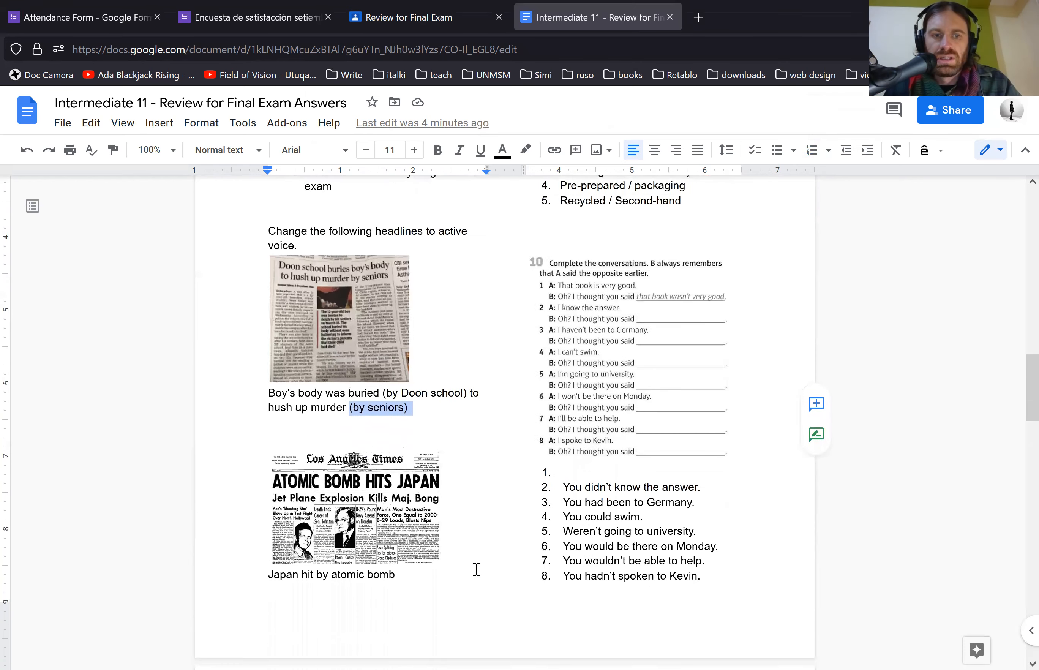
scroll("down", 3)
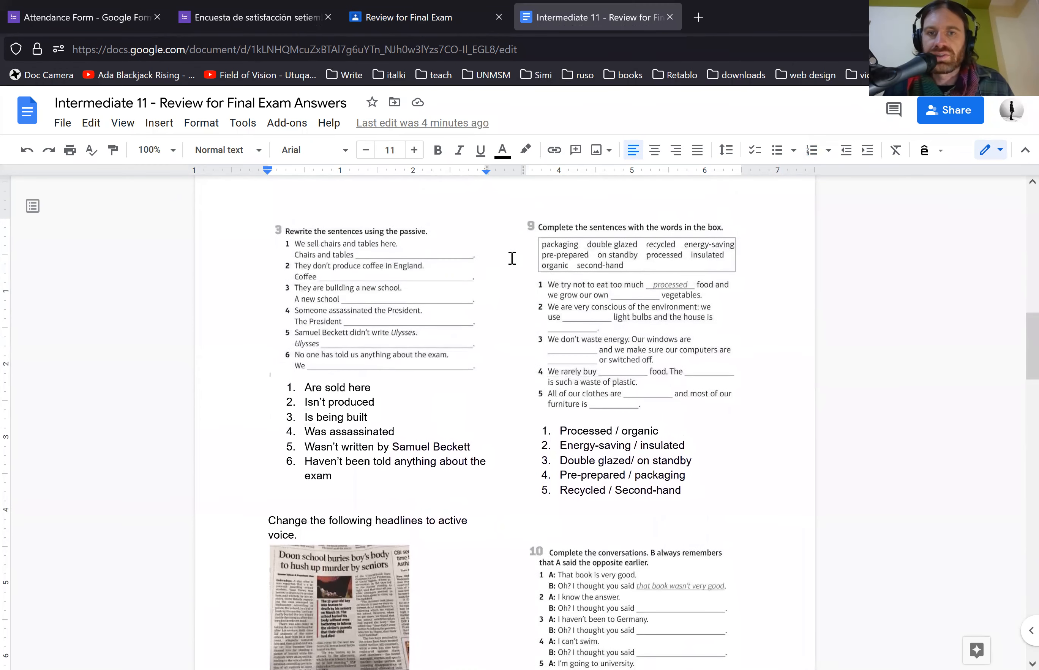
scroll("down", 3)
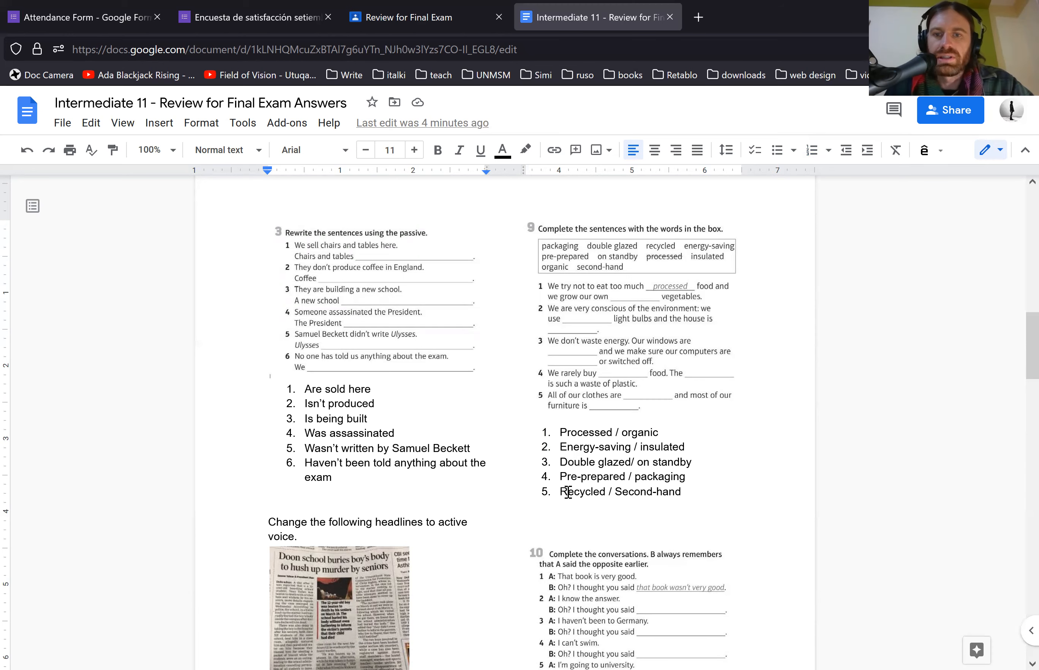
scroll("down", 3)
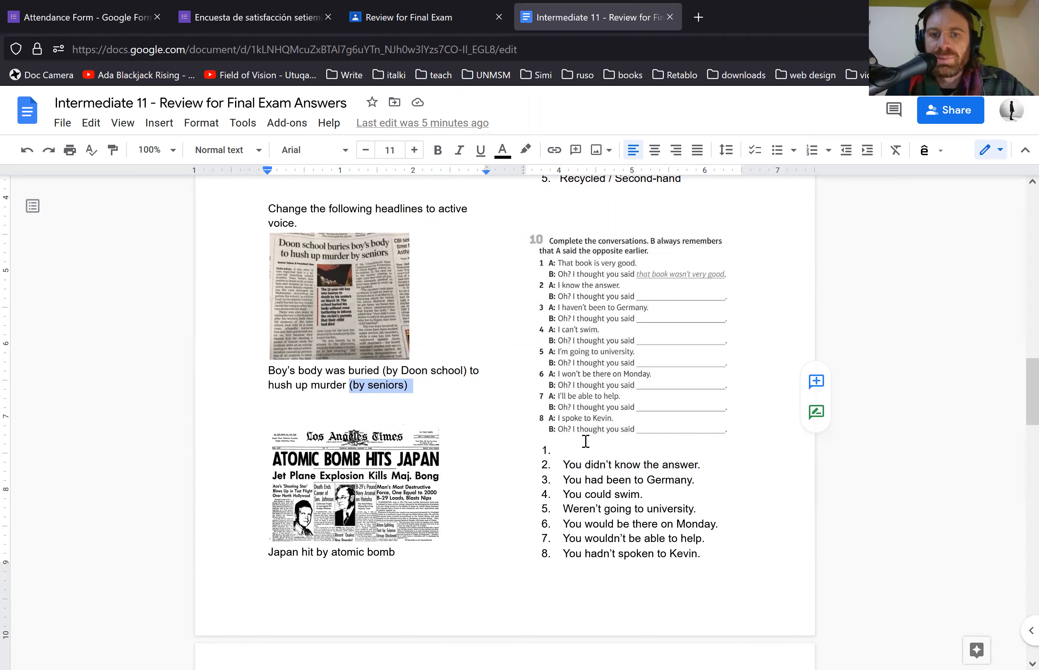
mouse_move(571, 436)
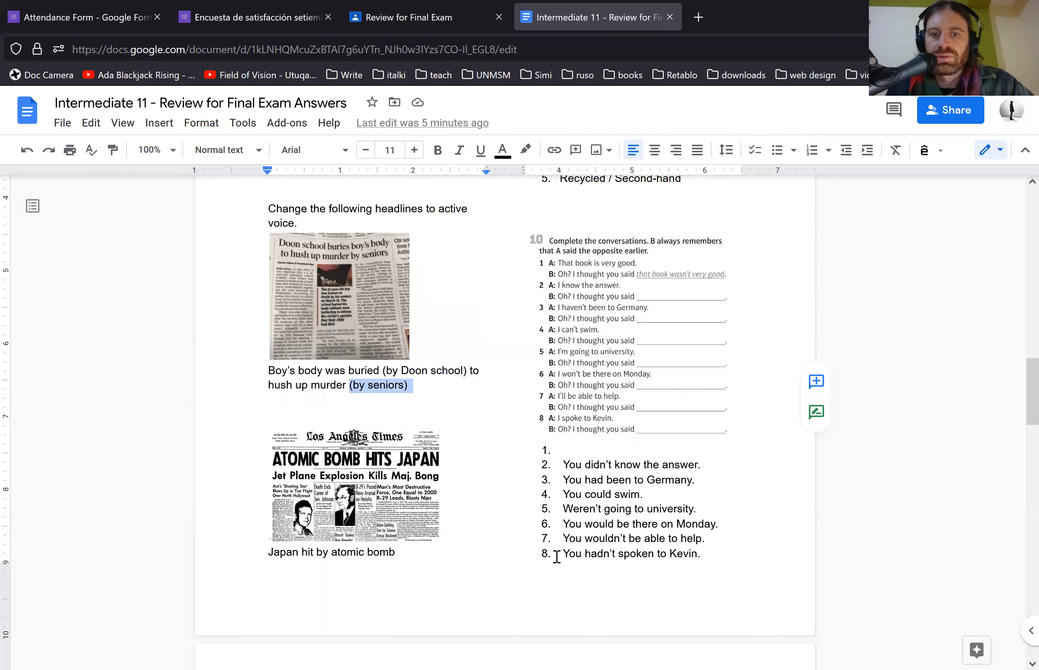
mouse_move(640, 554)
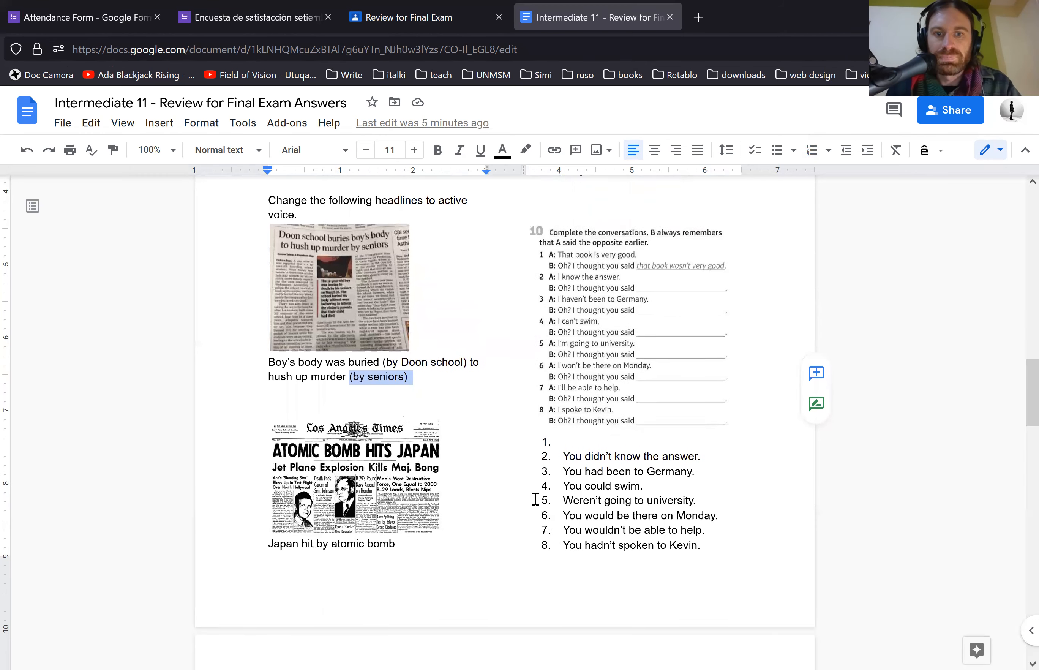
scroll("down", 3)
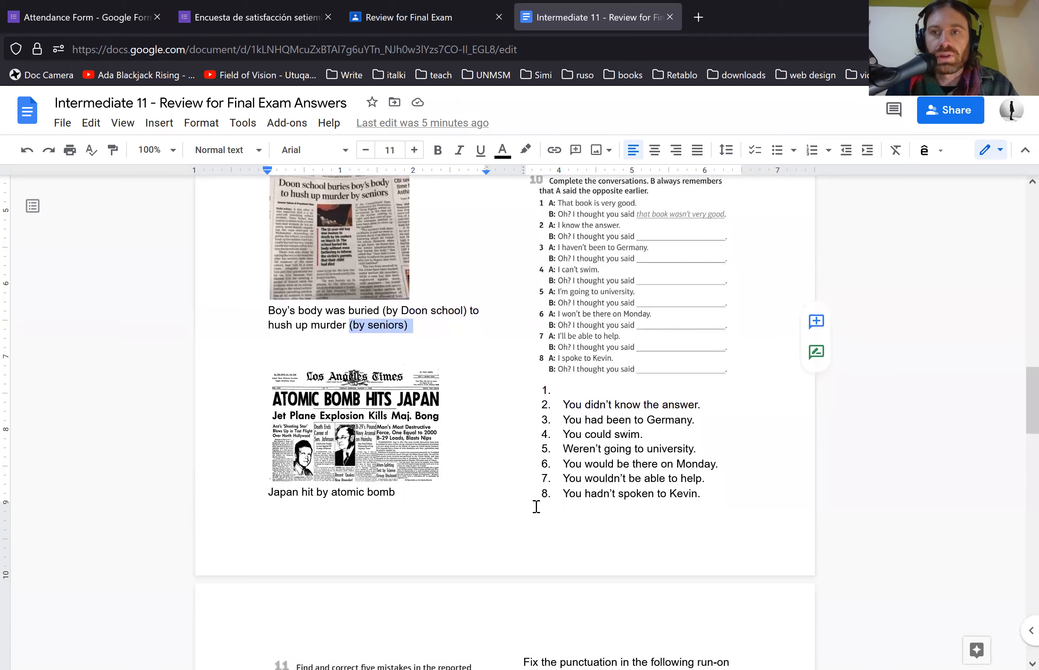
scroll("down", 3)
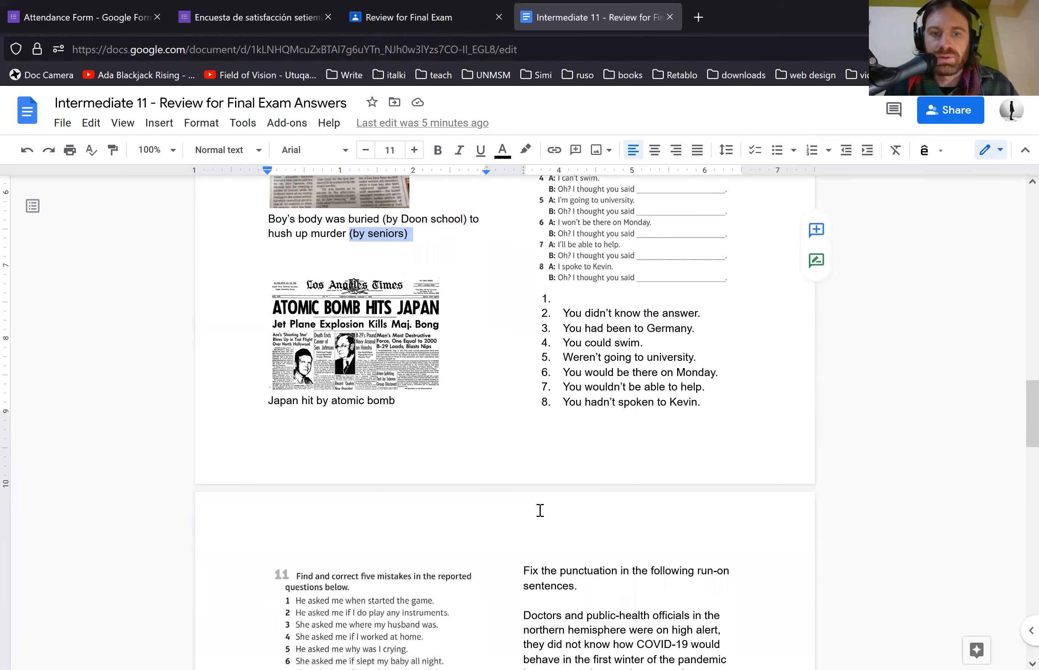
scroll("down", 3)
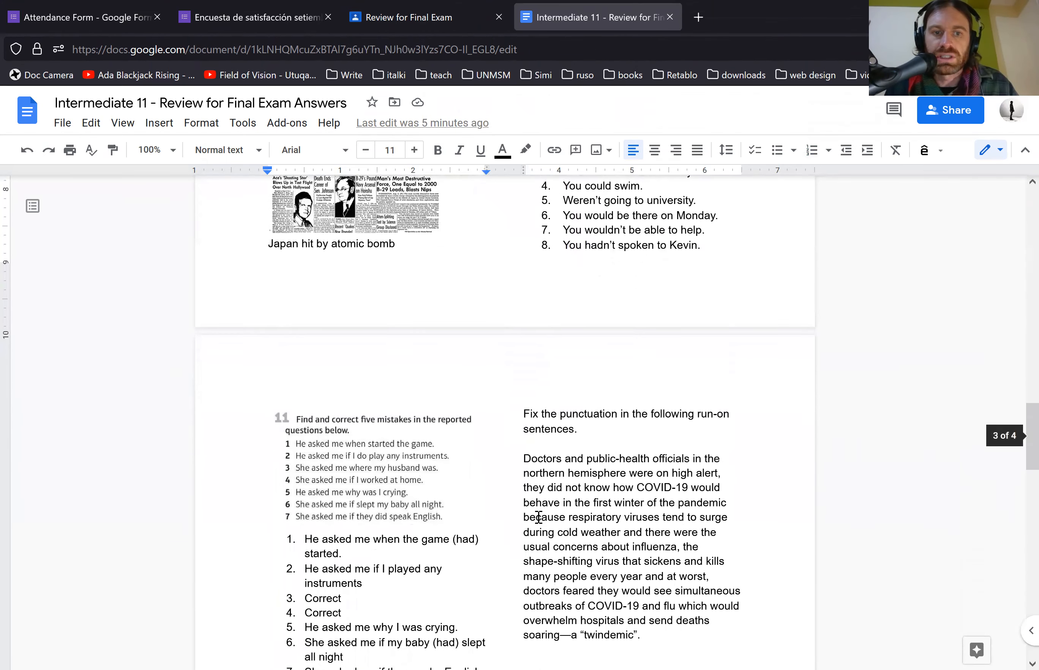
scroll("down", 3)
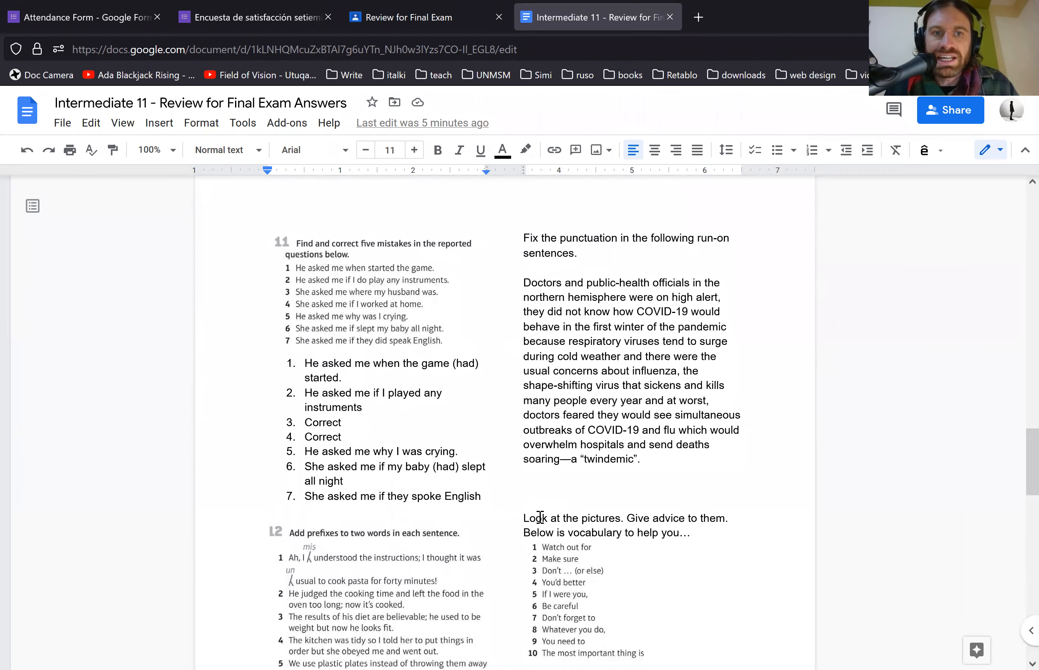
scroll("down", 3)
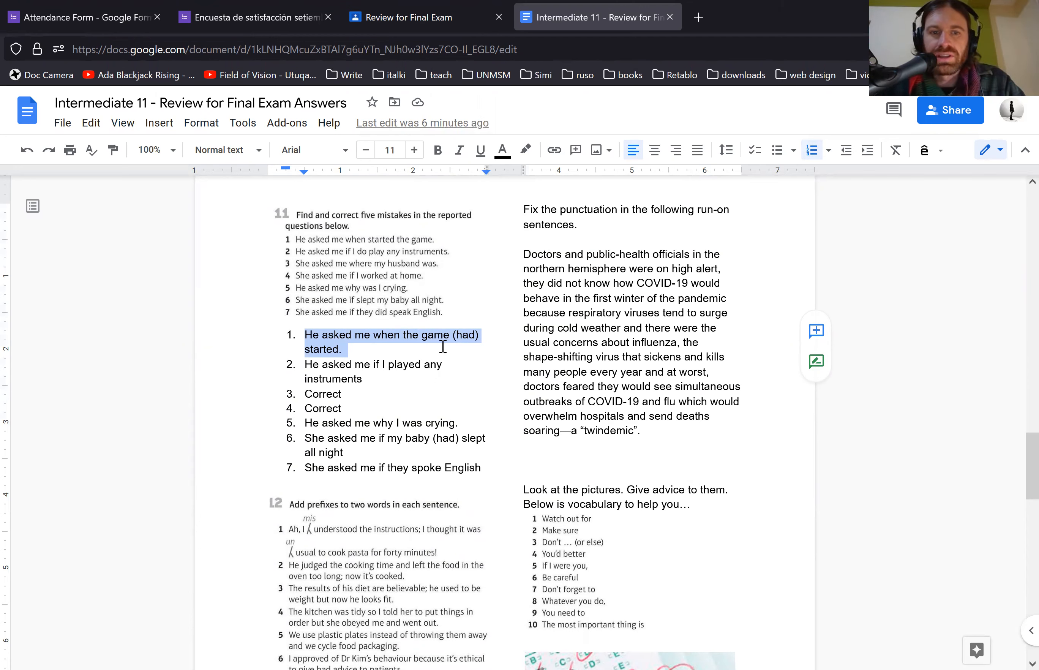
mouse_move(304, 436)
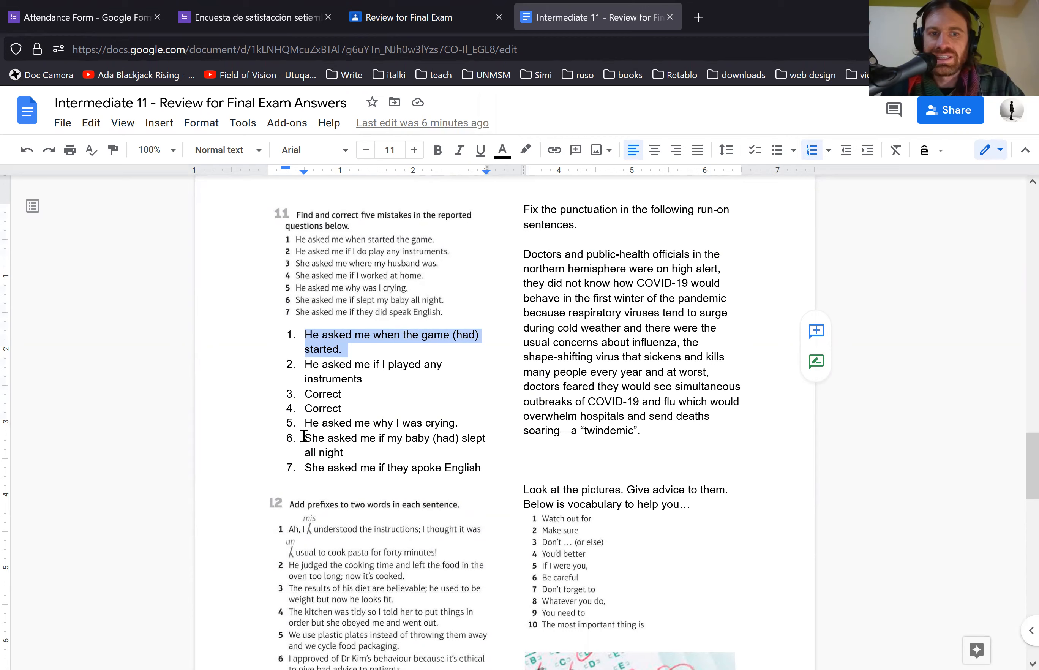
scroll("down", 3)
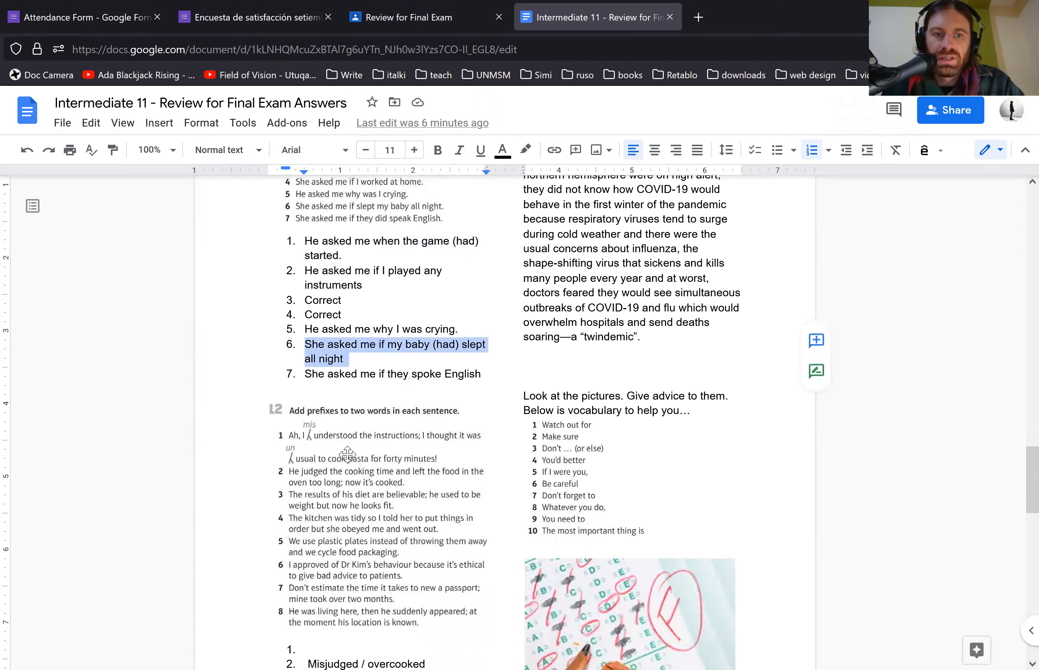
scroll("down", 3)
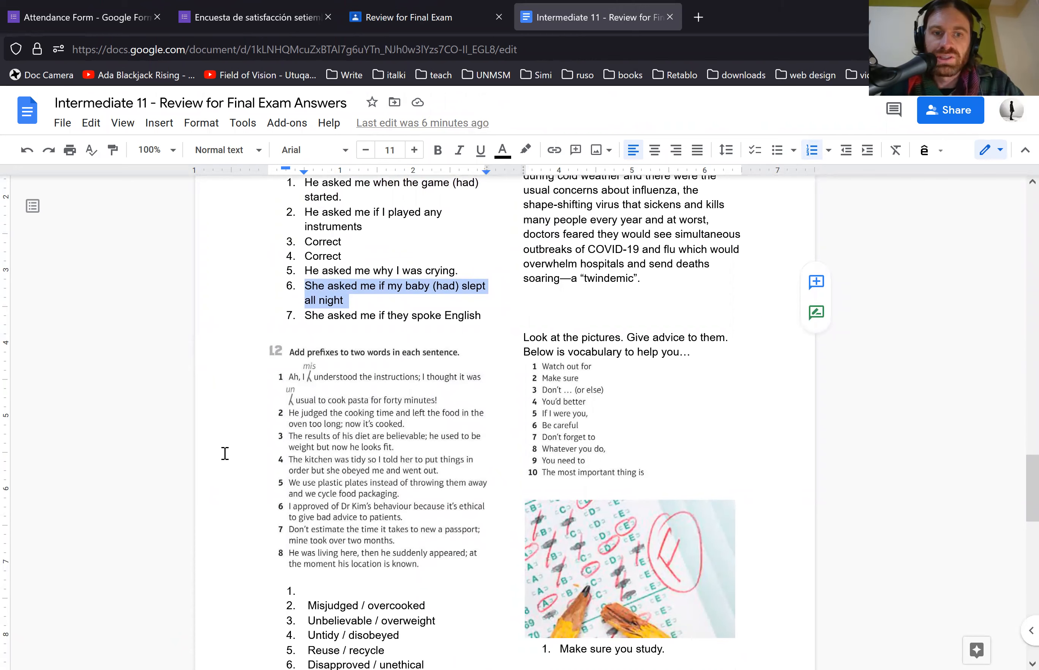
mouse_move(241, 581)
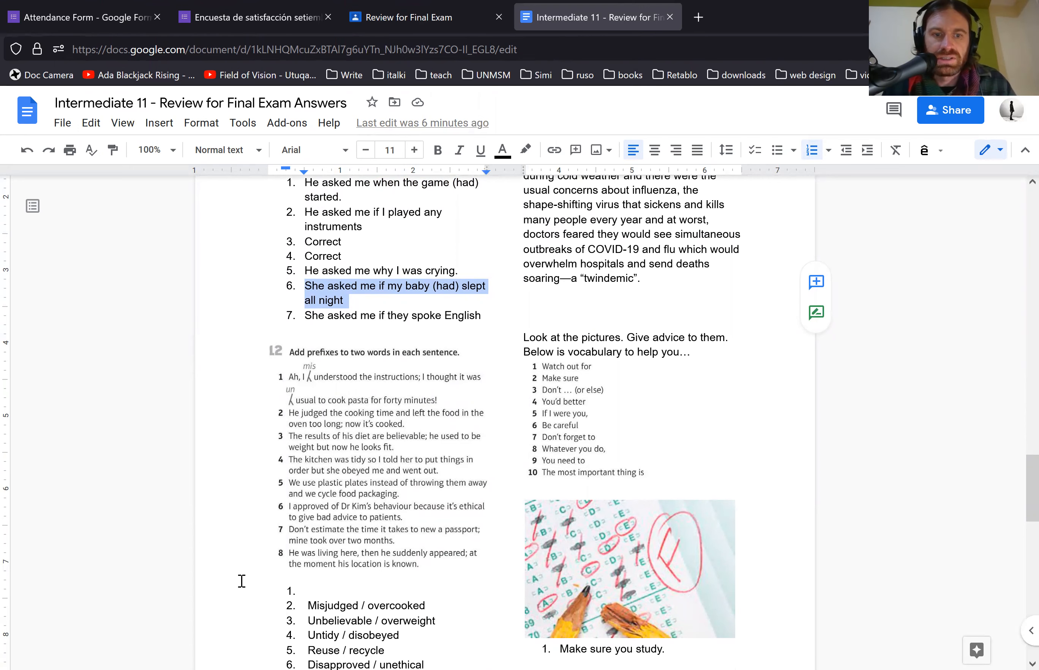
scroll("down", 3)
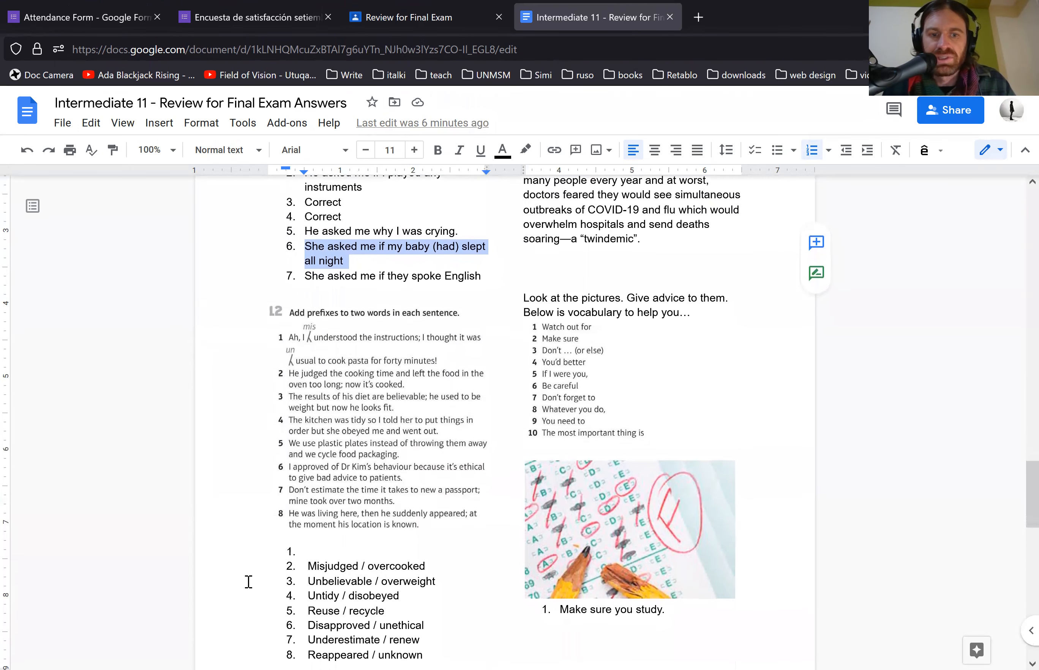
scroll("down", 3)
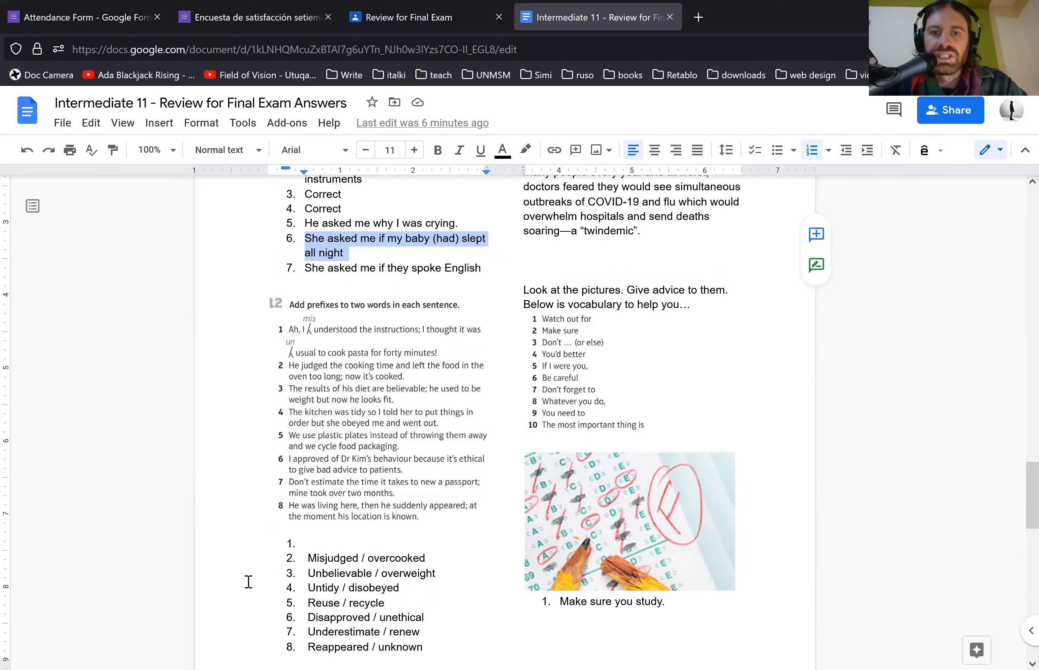
scroll("down", 3)
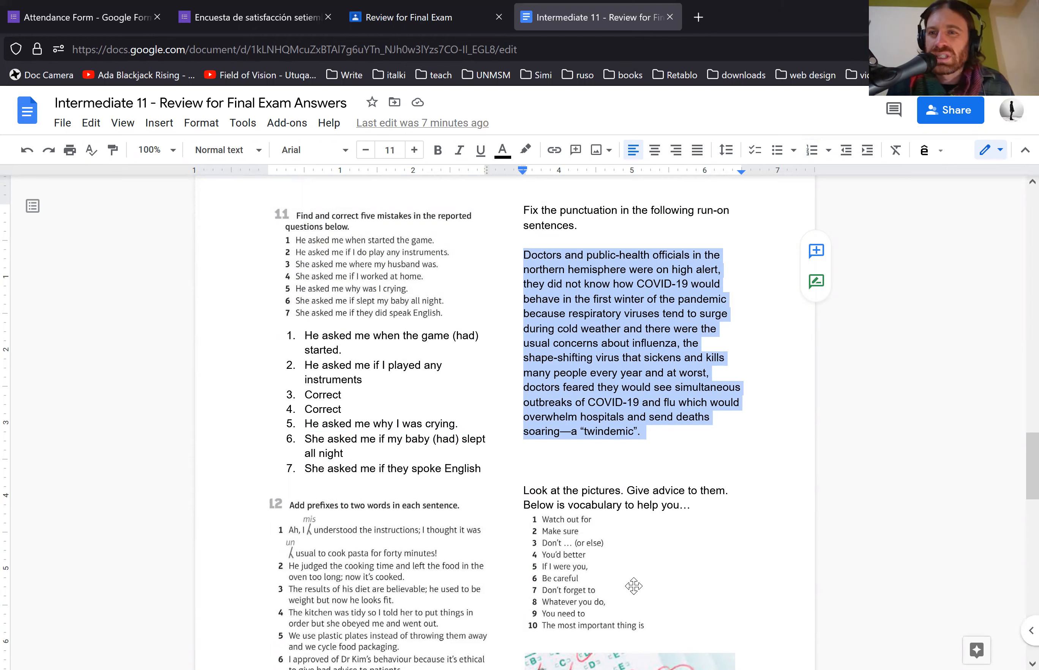
mouse_move(708, 300)
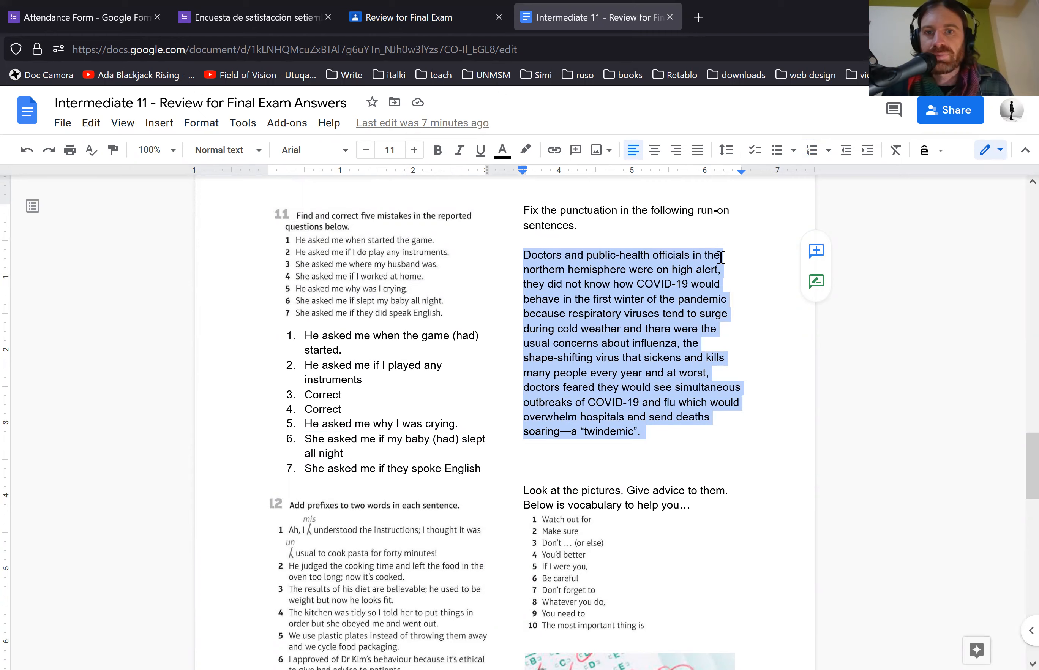
Insert periods after 'alert' and the next clause, and mark the lowercase start of 'at worst'.
left_click(725, 276)
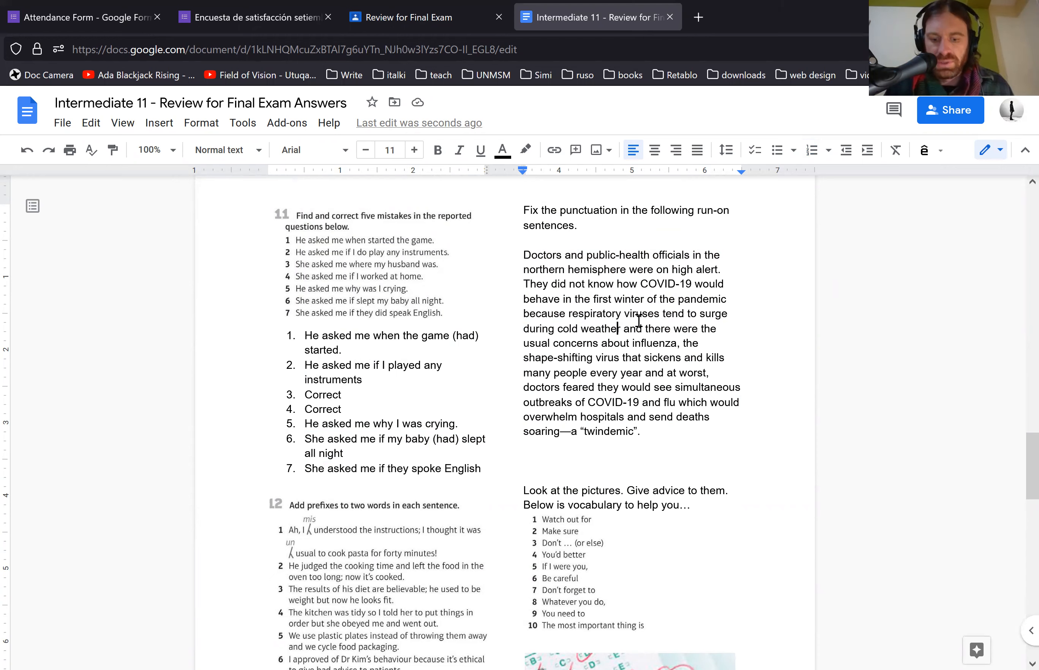
type(".")
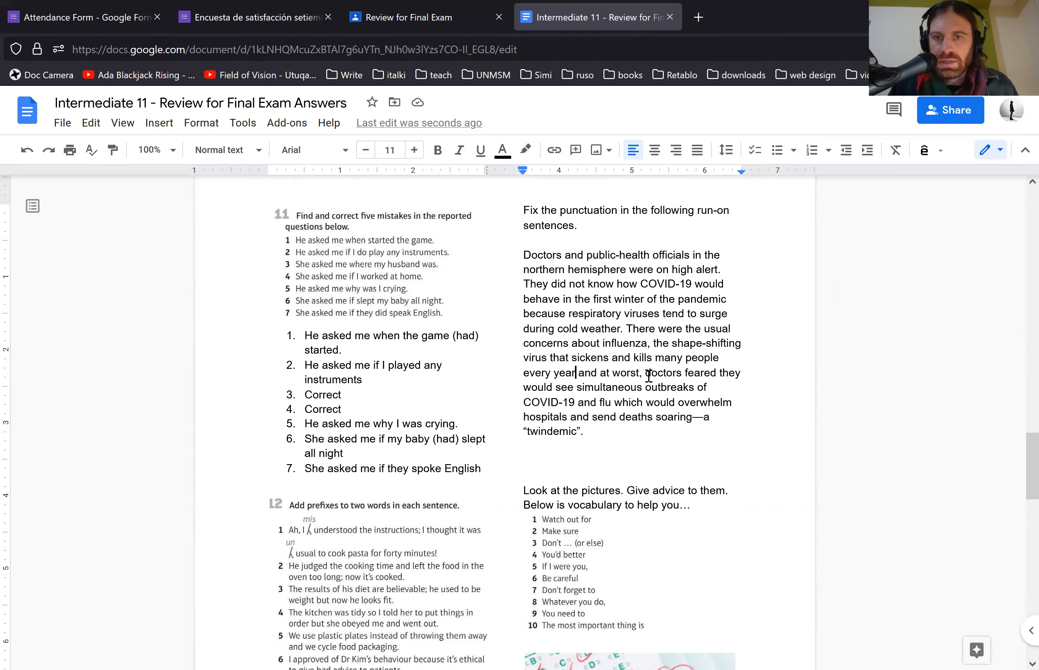
type(".")
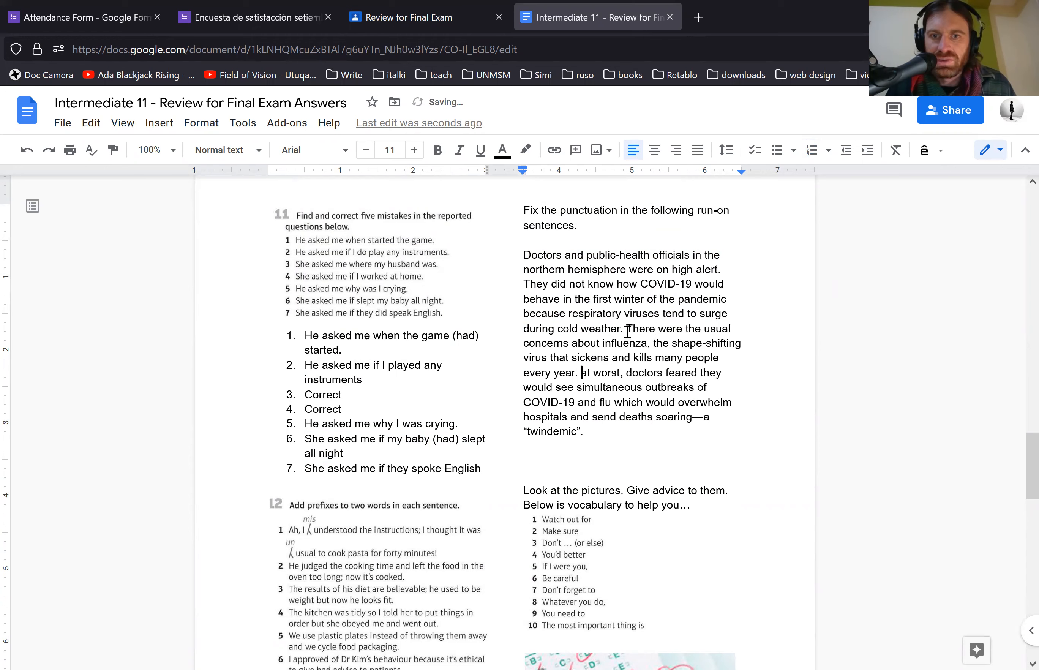
left_click_drag(624, 328, 576, 373)
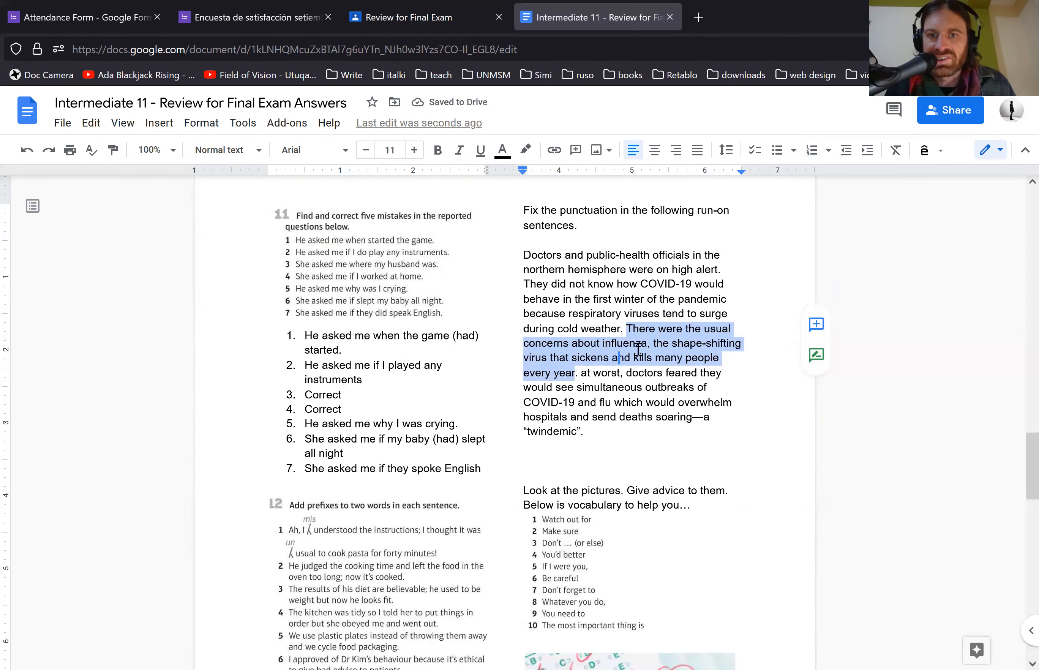
left_click(630, 338)
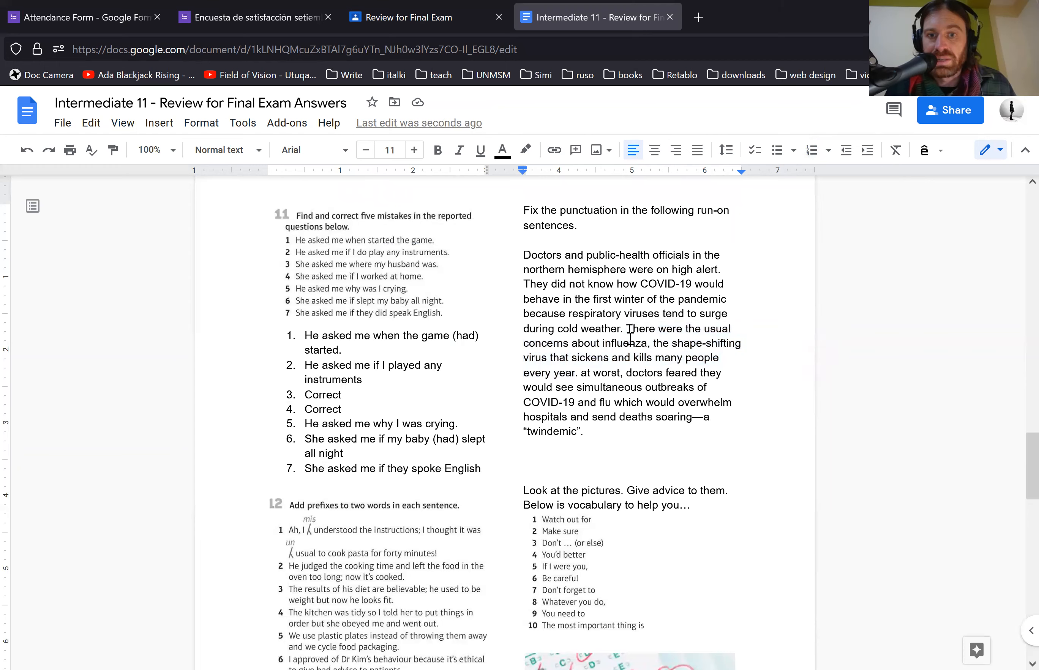
left_click_drag(629, 329, 648, 342)
type("A")
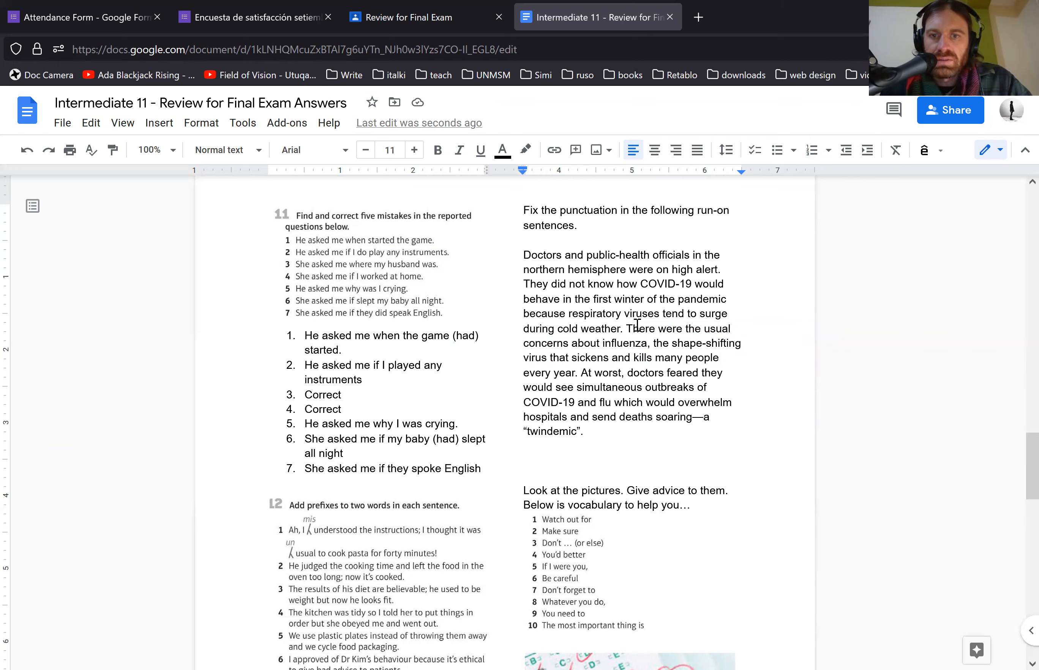
Add a colon after 'influenza' and select 'and' before flu to begin a new sentence.
left_click(658, 343)
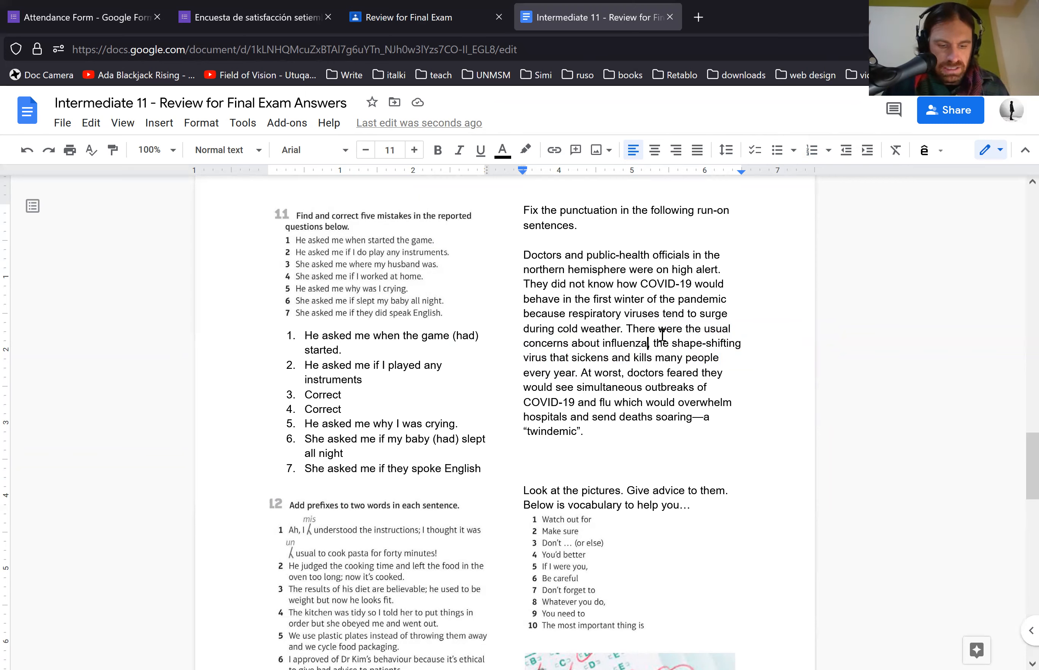
type(":")
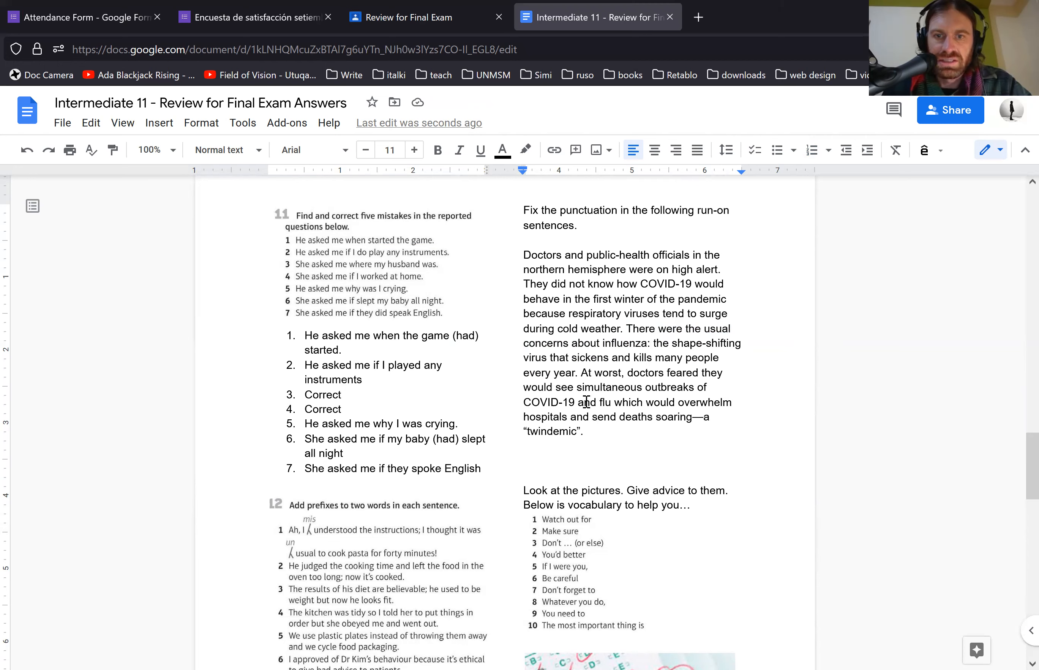
double_click(587, 403)
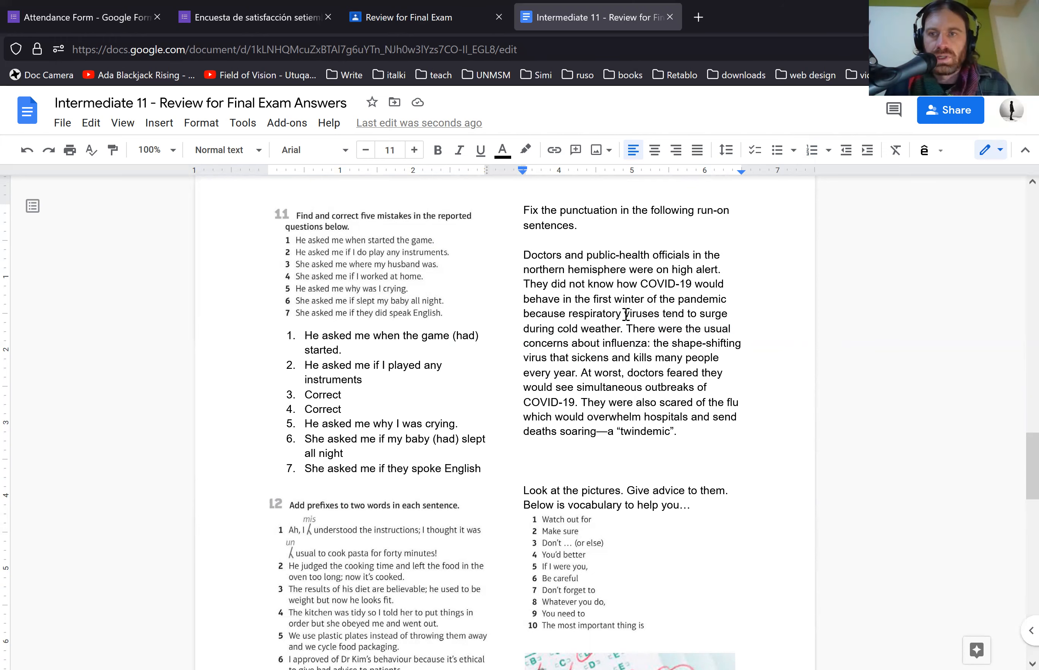
mouse_move(616, 307)
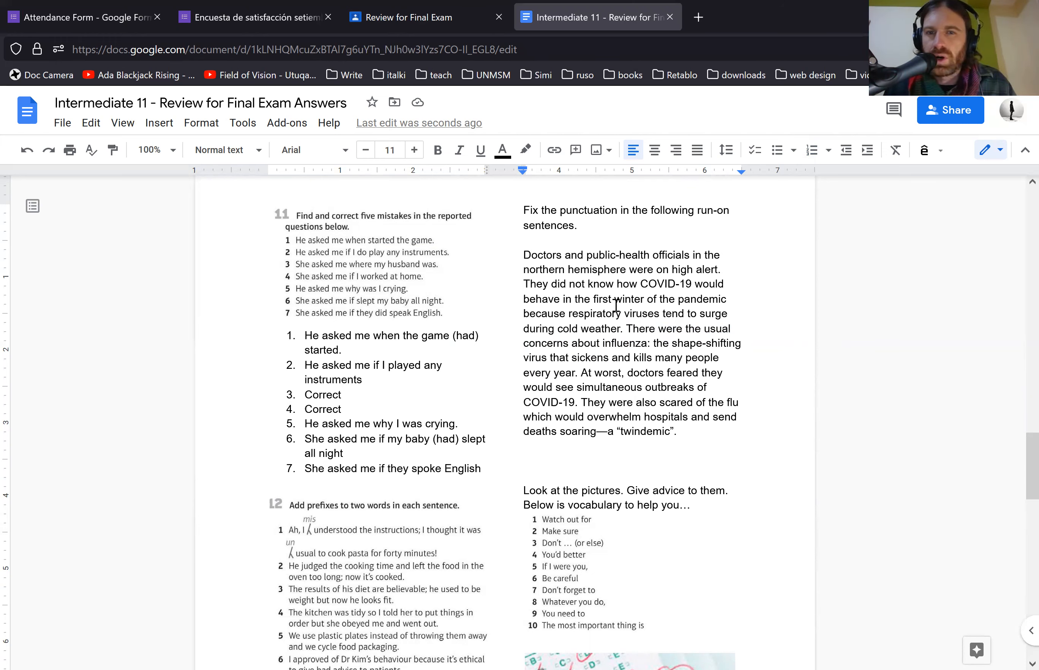
mouse_move(266, 340)
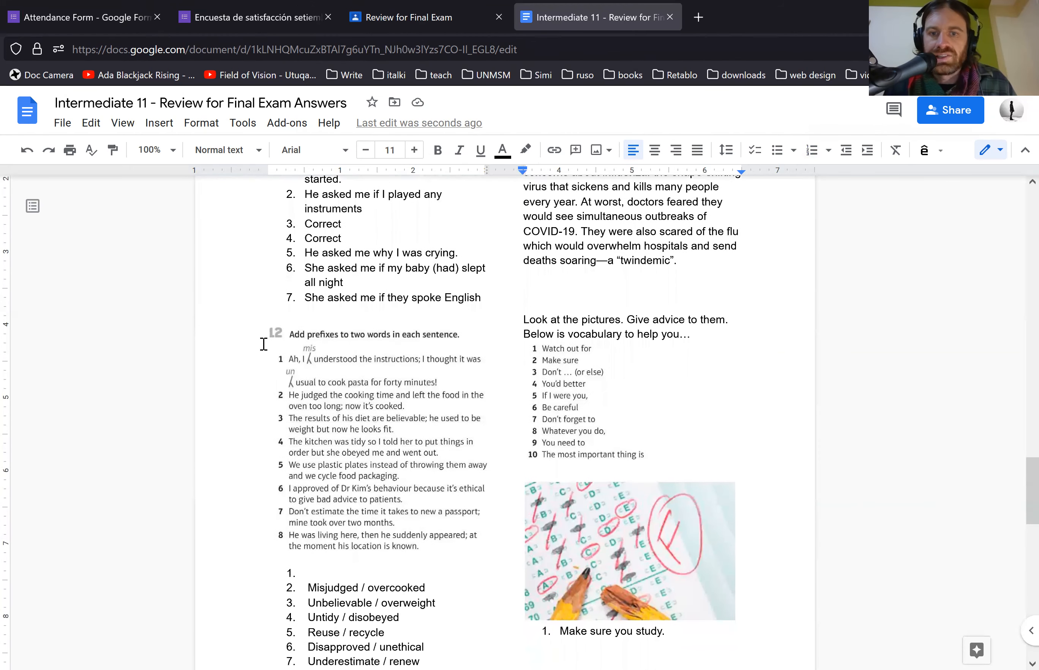
scroll("down", 3)
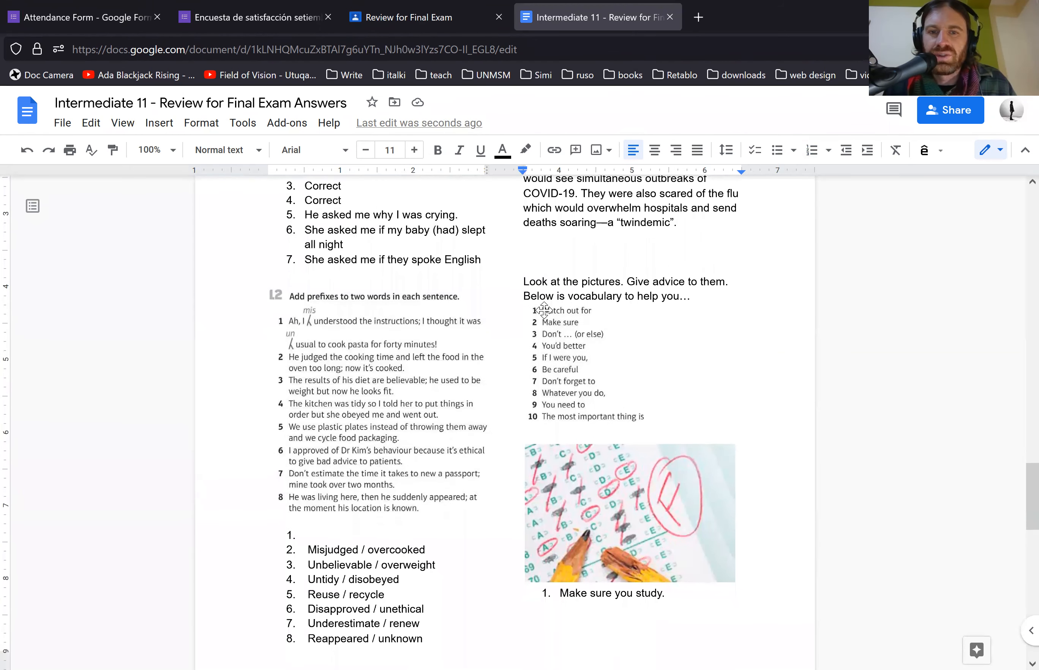
mouse_move(519, 379)
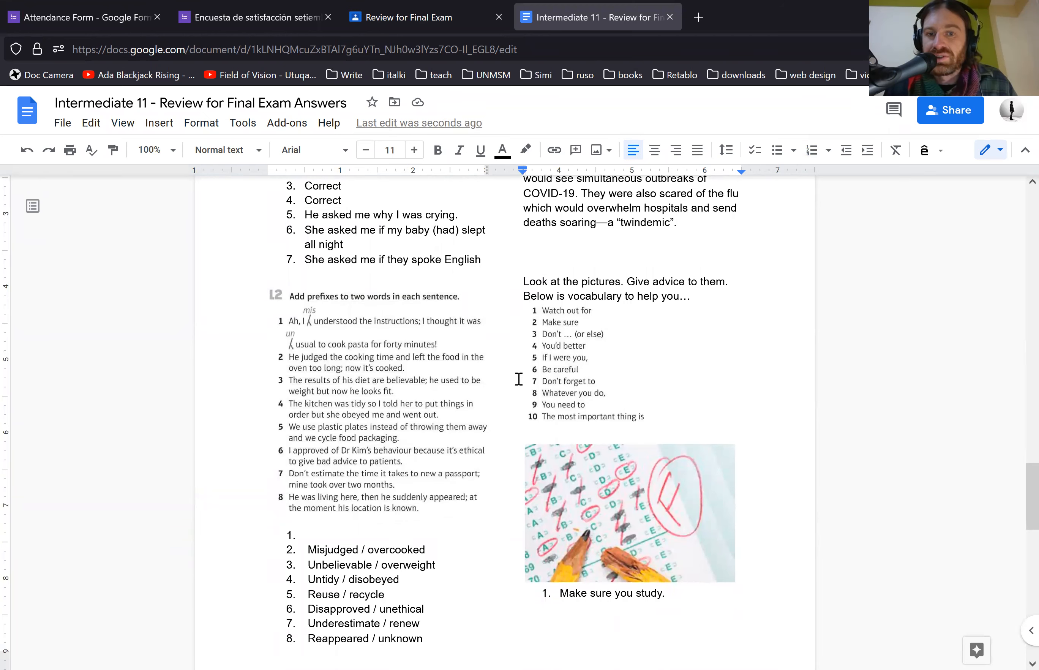
mouse_move(531, 402)
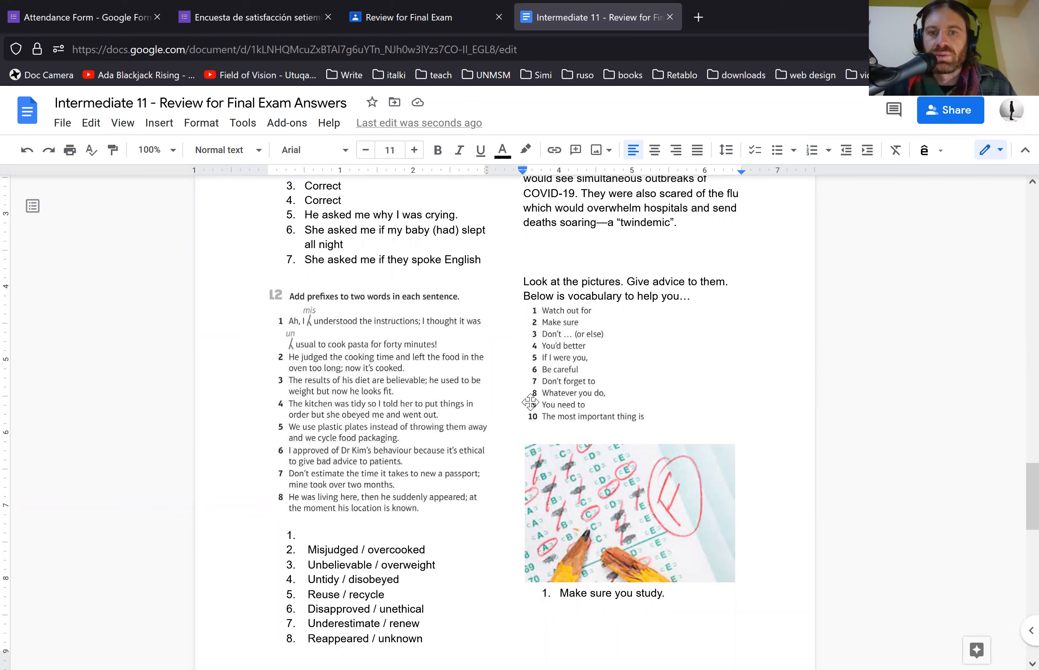
scroll("down", 3)
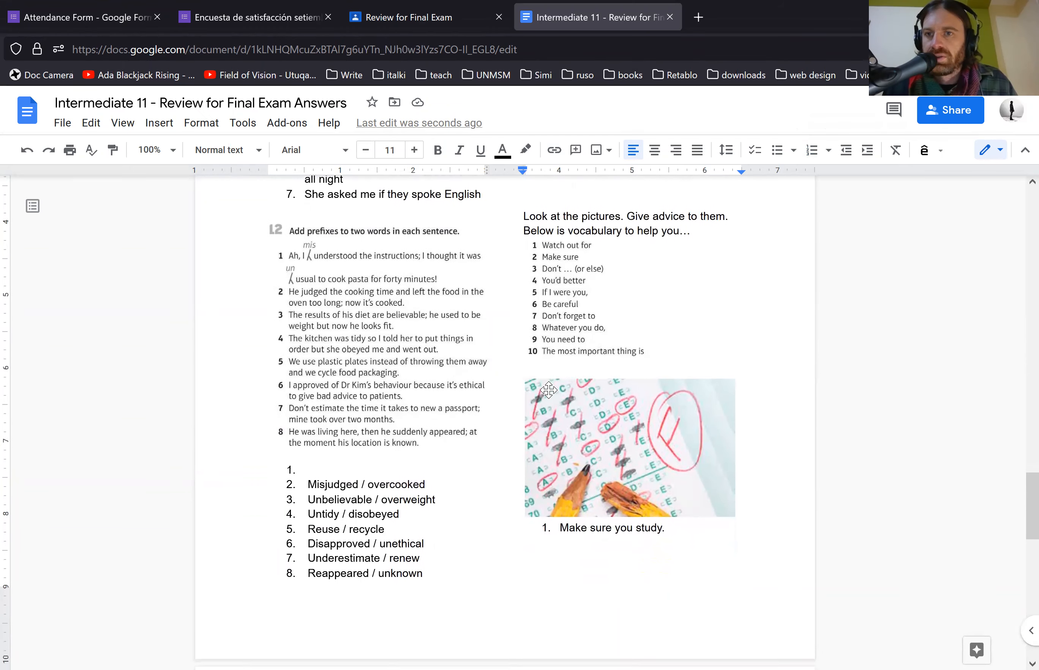
scroll("down", 3)
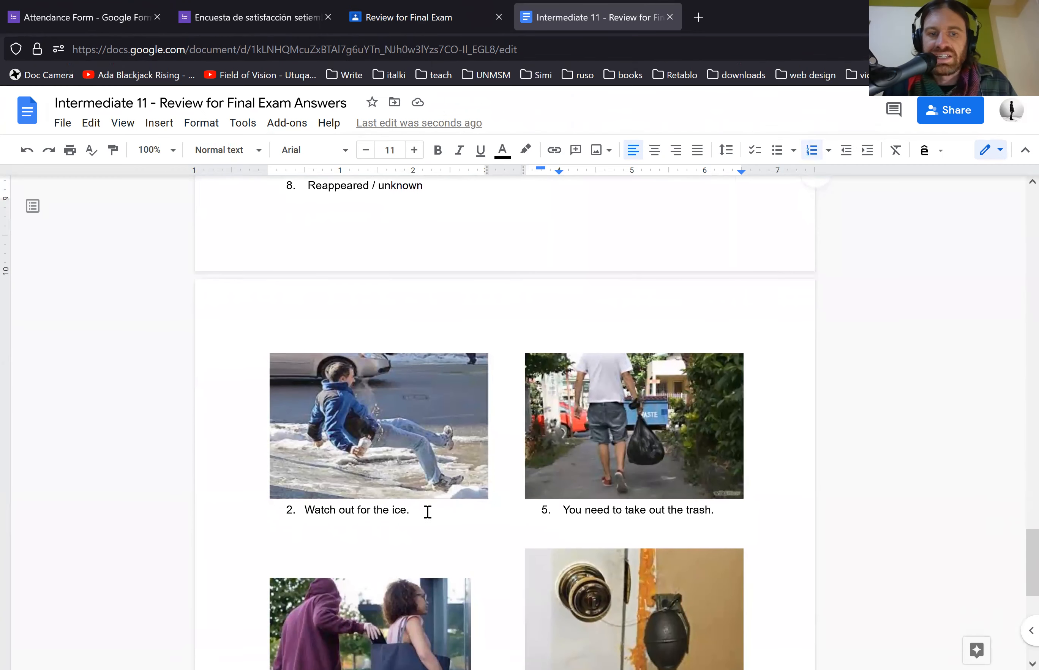
scroll("down", 3)
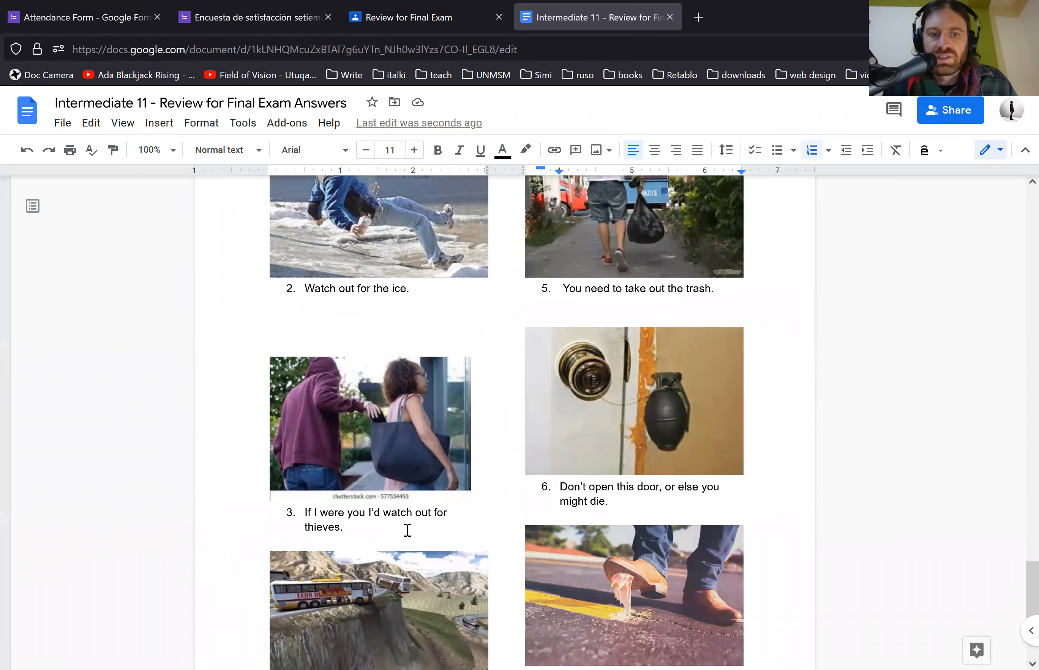
scroll("down", 3)
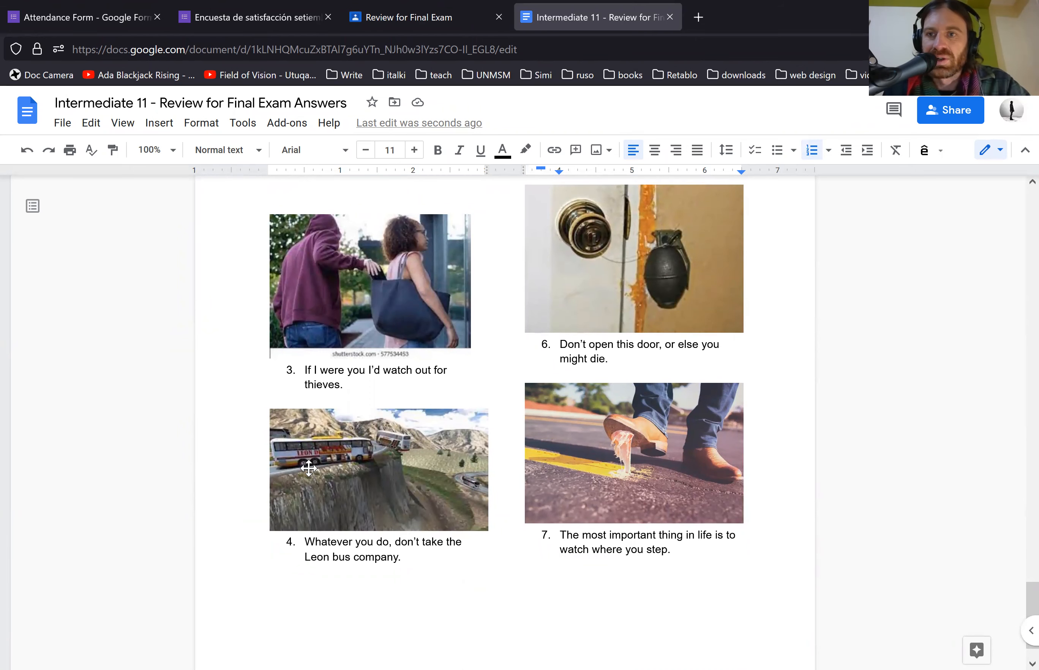
scroll("down", 3)
type("You need ")
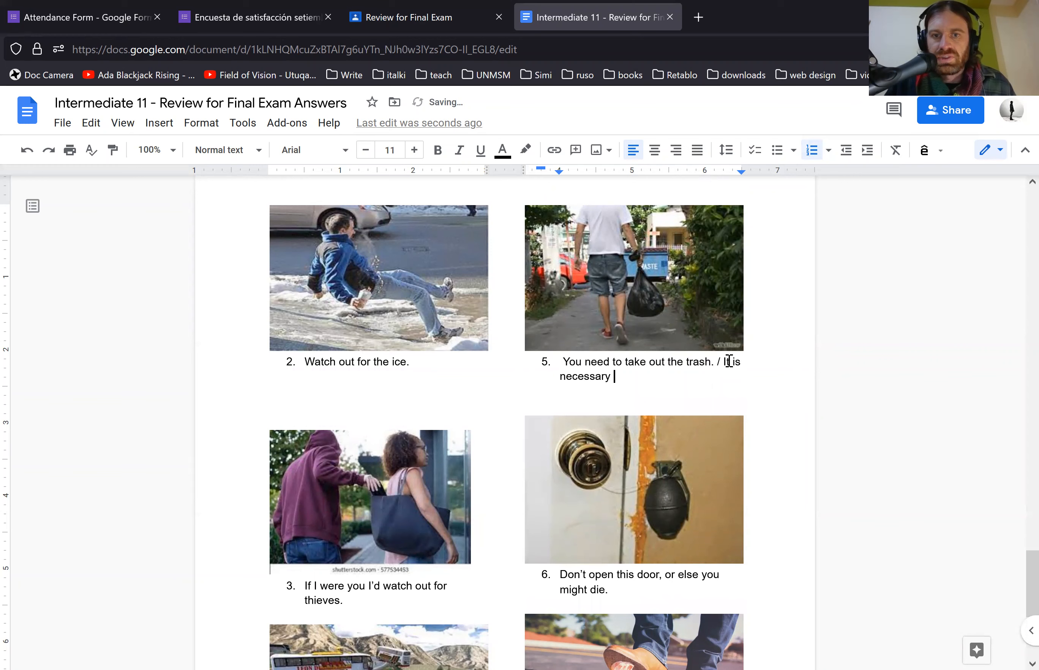
Finish 'It is necessary to take out the trash.' and colour this alternative answer red.
type("to take ou")
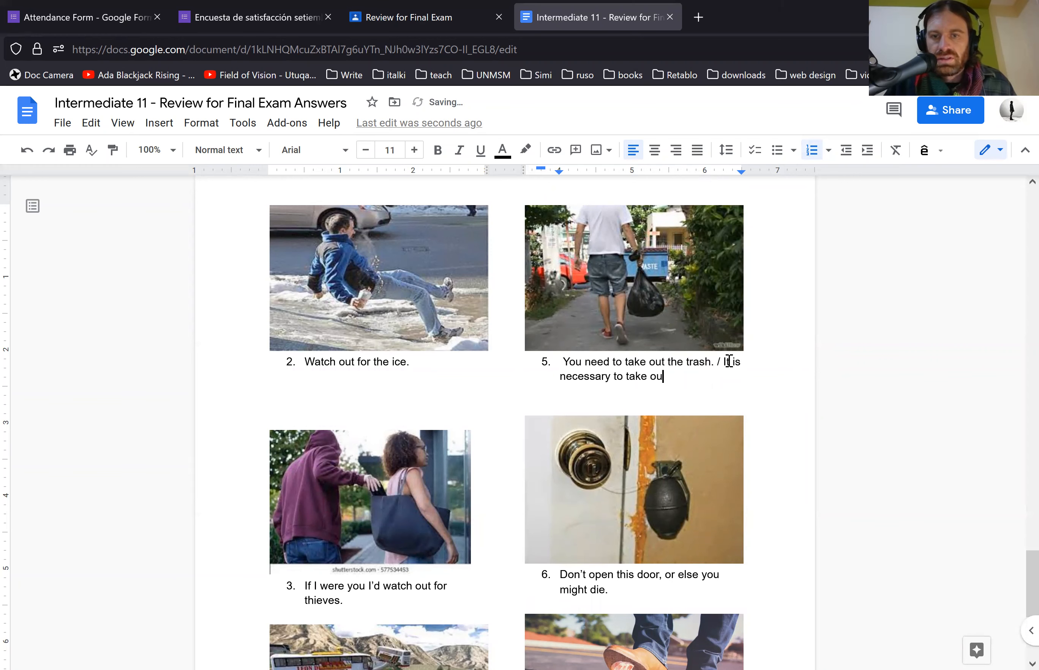
type("t the trash.")
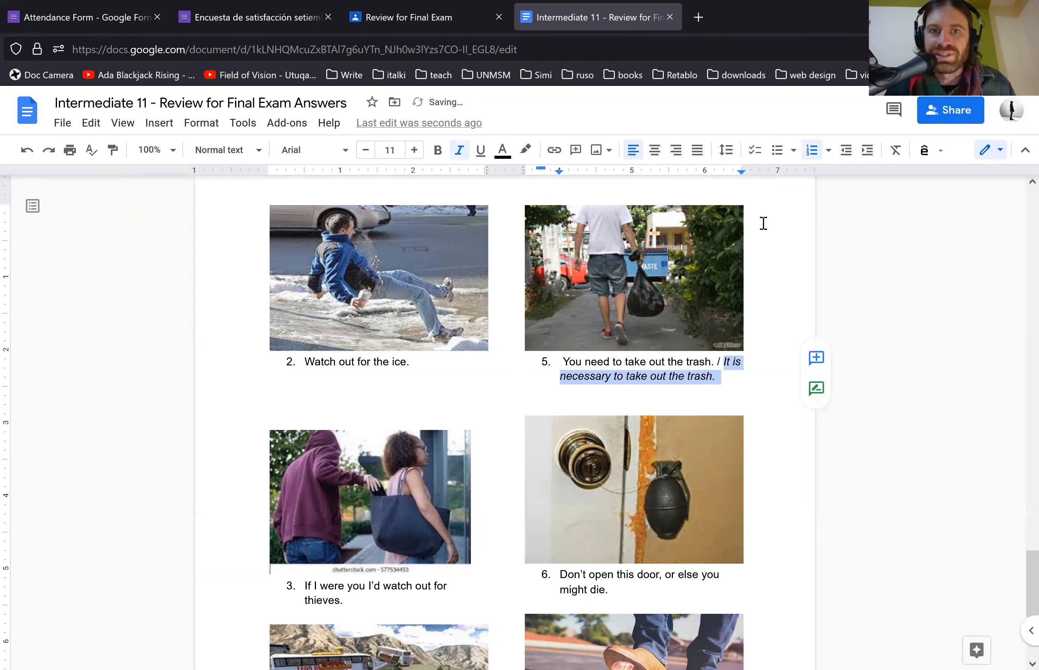
left_click(502, 150)
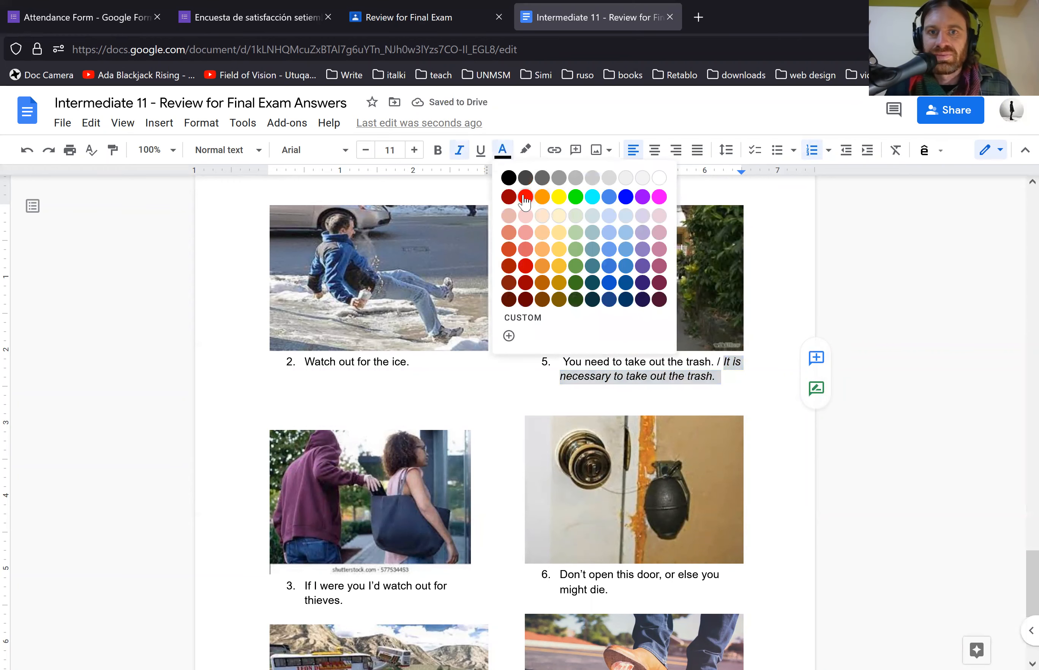
left_click(526, 196)
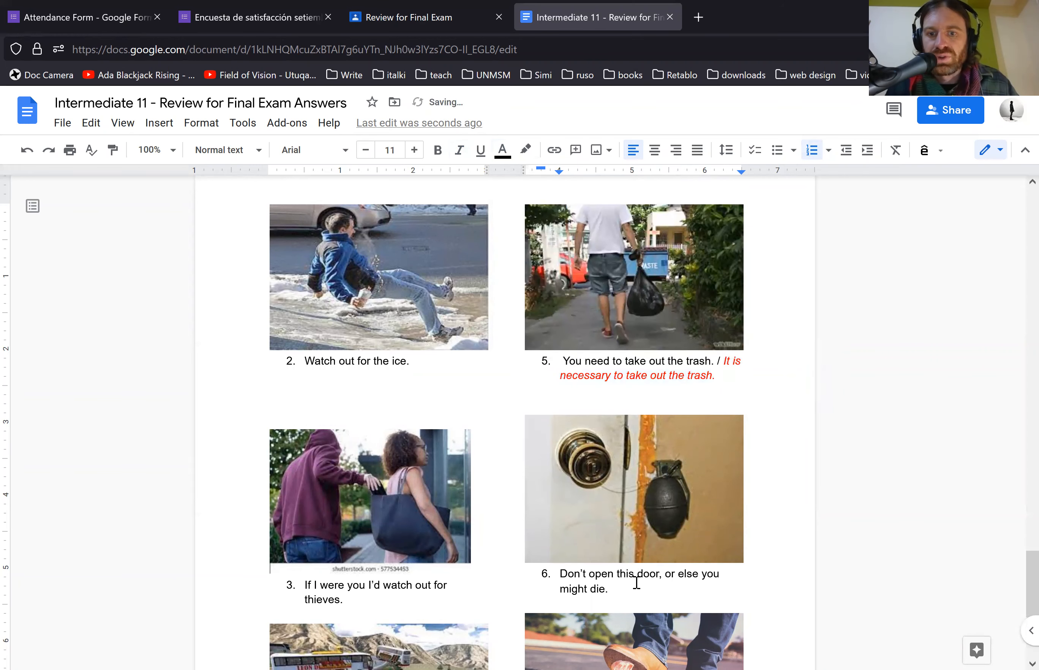
scroll("down", 3)
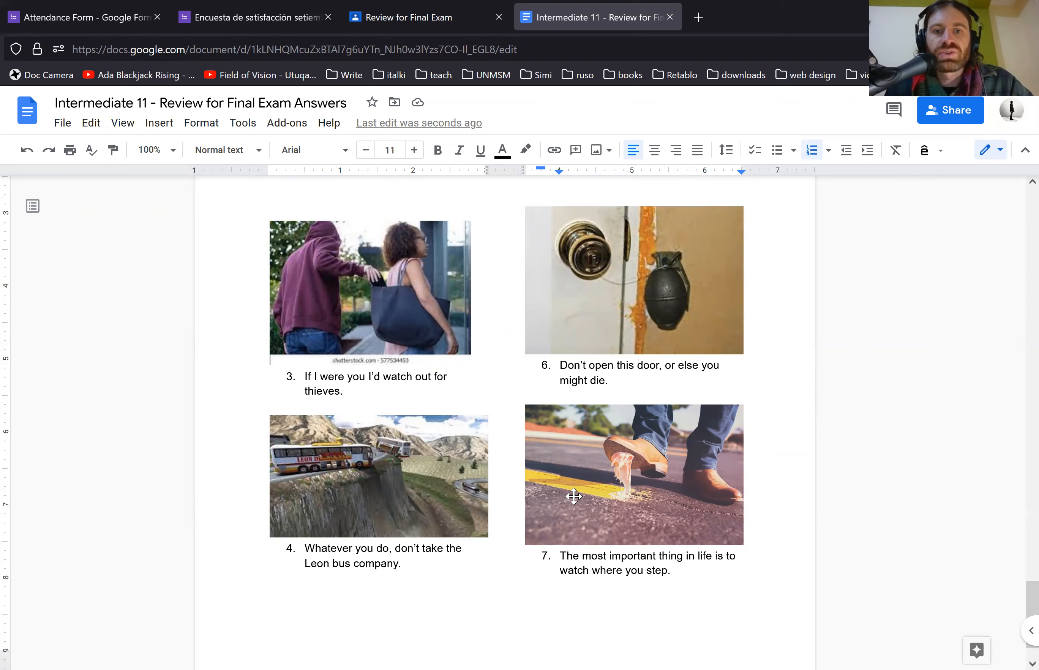
mouse_move(510, 457)
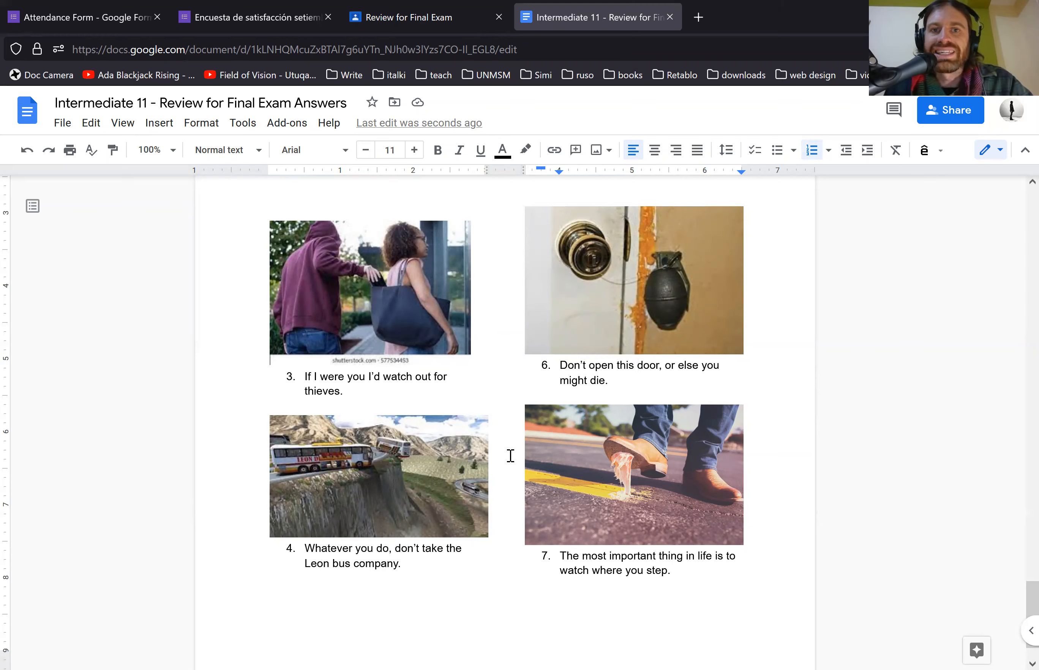
mouse_move(507, 462)
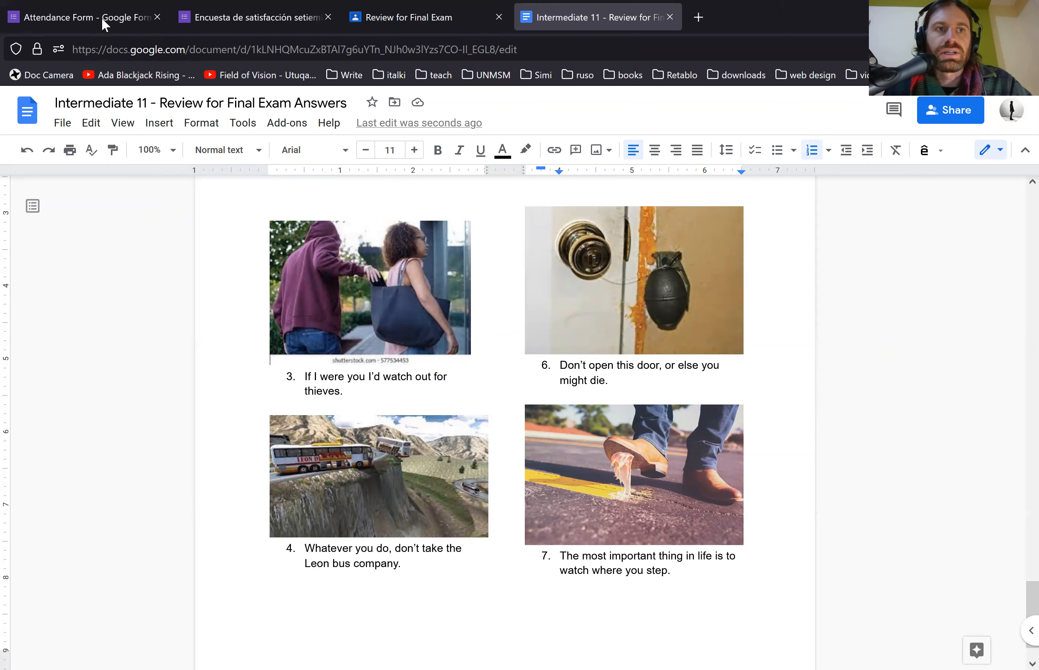
mouse_move(80, 17)
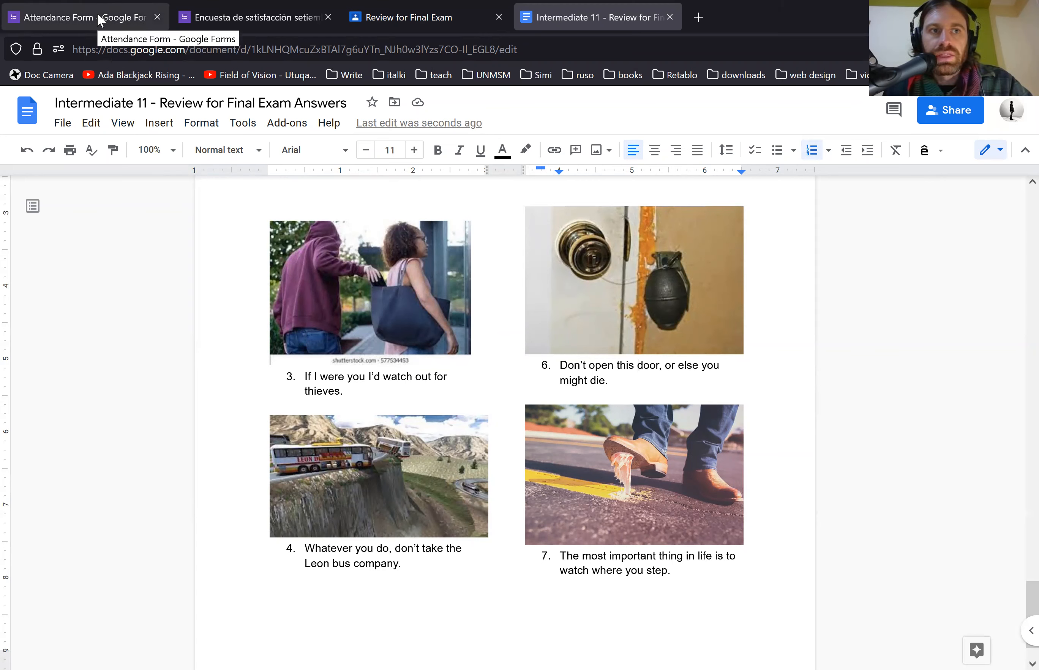
Show the Attendance Form's questions, highlighting the dislikes-and-improvements part, then switch to the satisfaction survey.
left_click(80, 17)
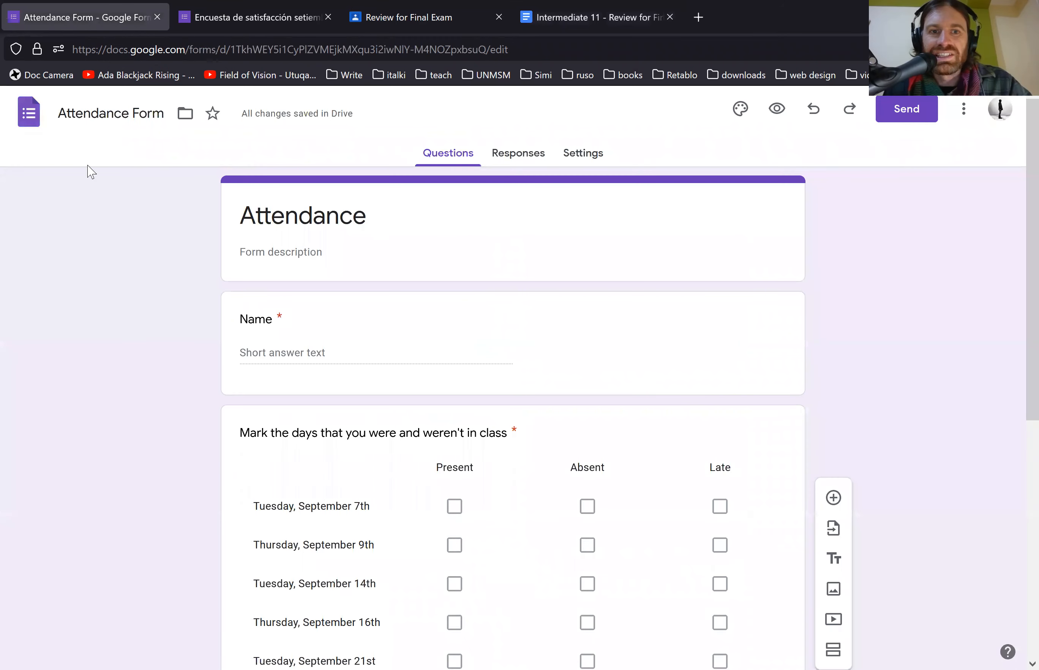
mouse_move(109, 253)
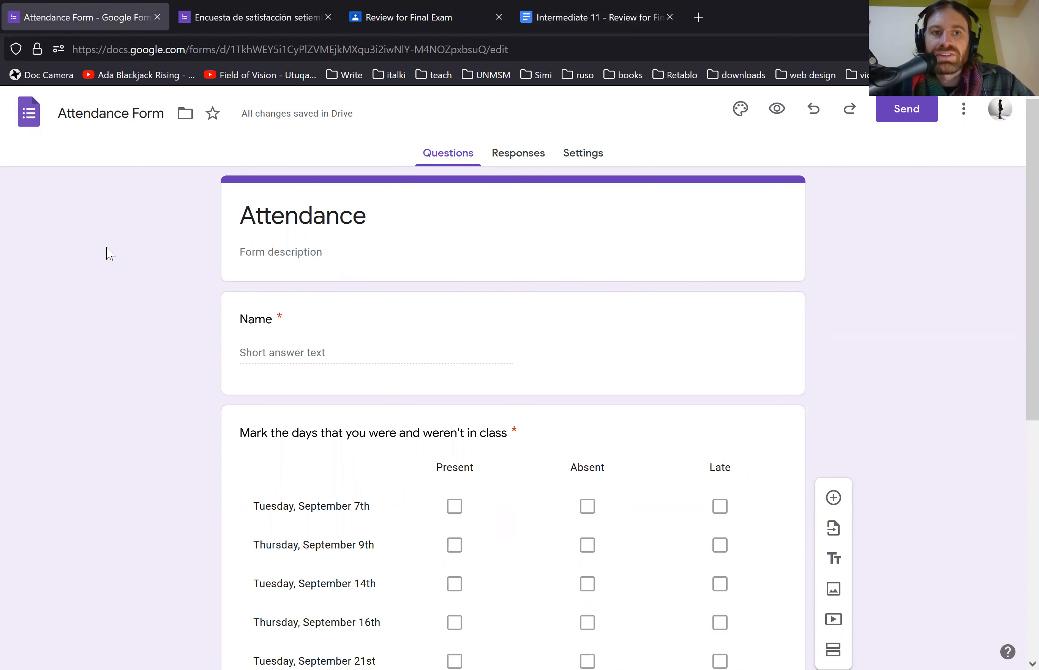
scroll("down", 3)
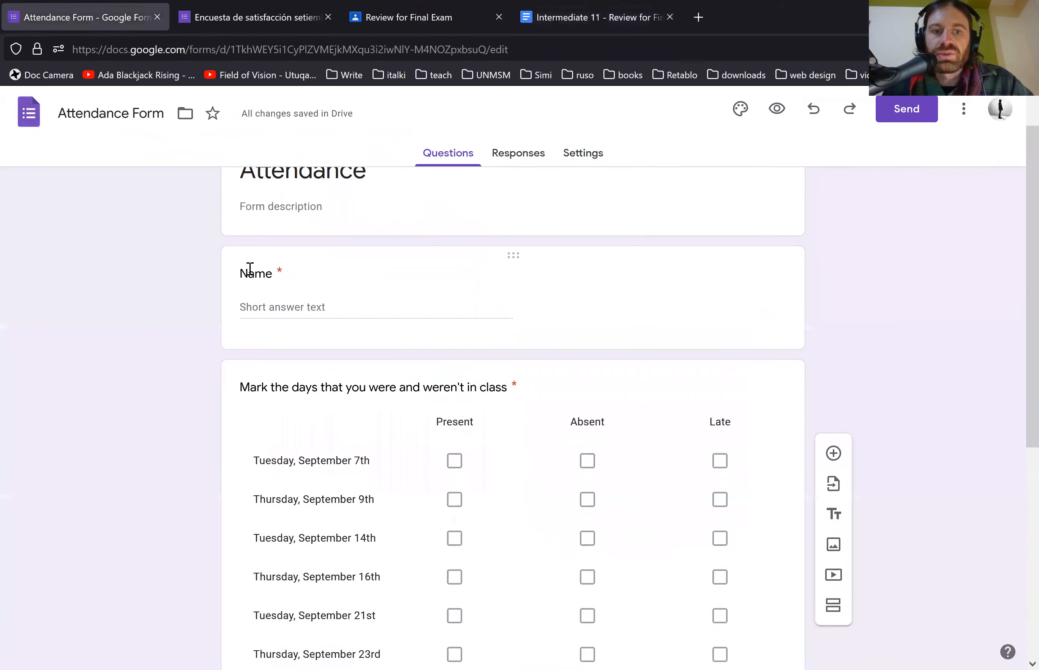
scroll("down", 3)
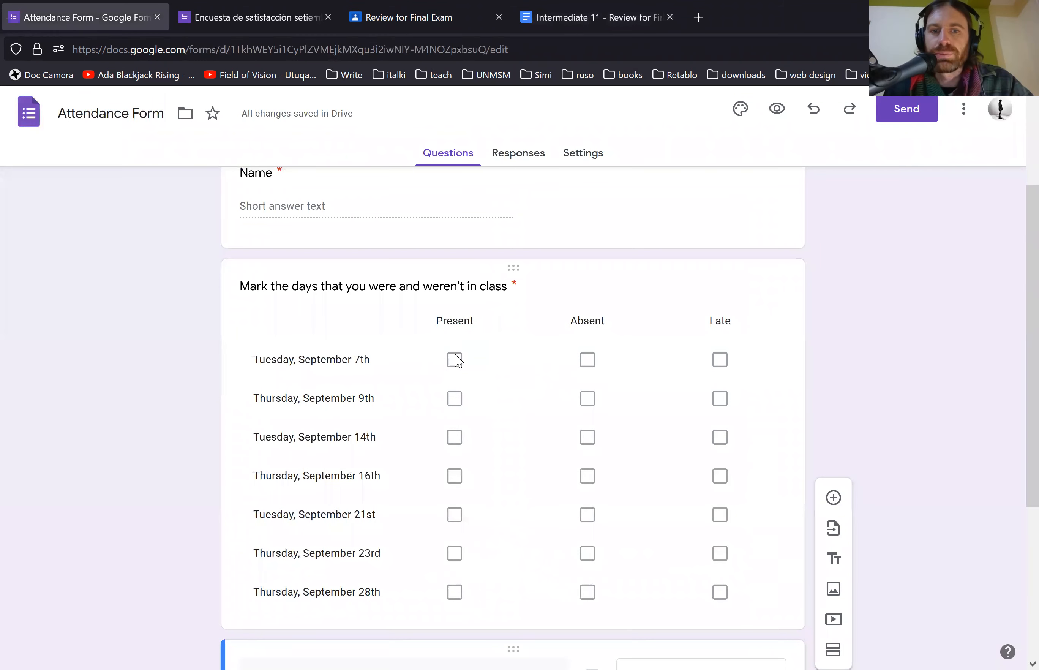
mouse_move(673, 273)
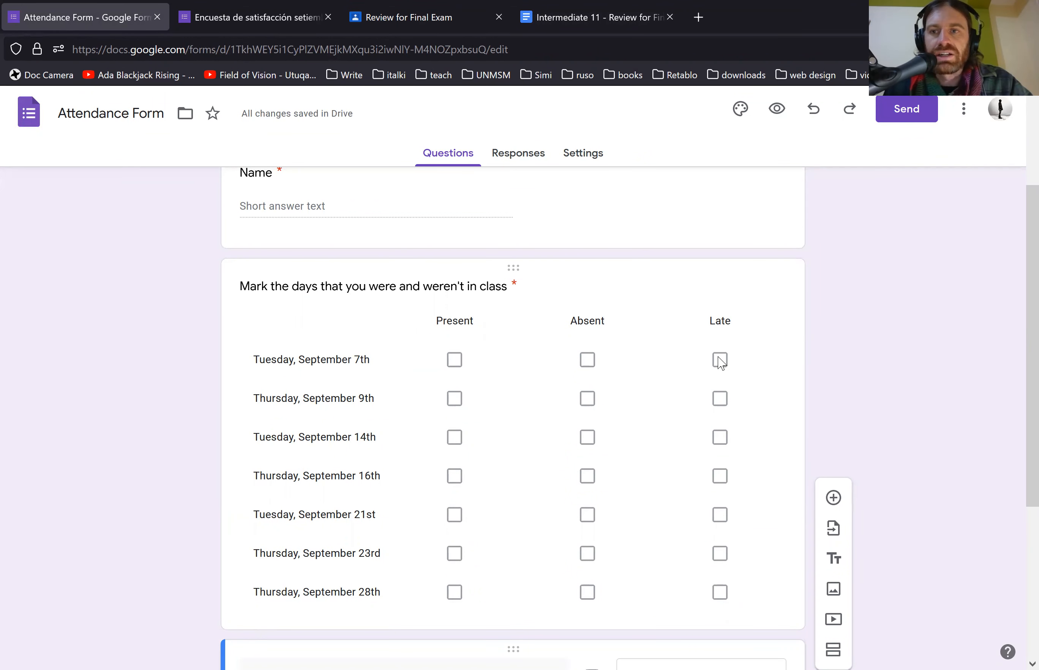
mouse_move(720, 355)
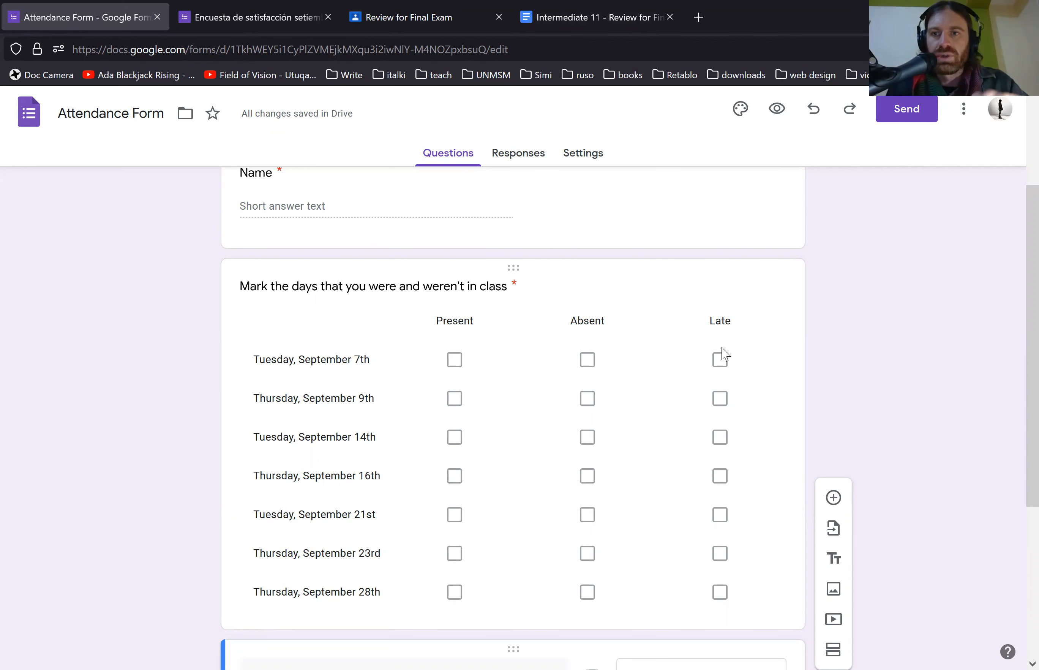
mouse_move(720, 358)
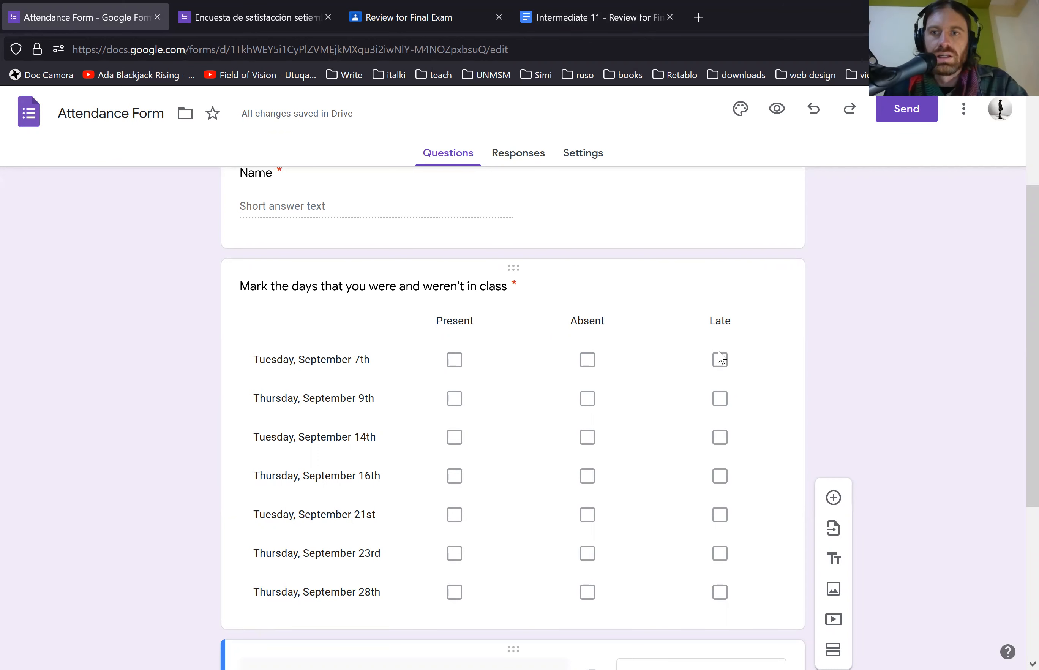
mouse_move(634, 388)
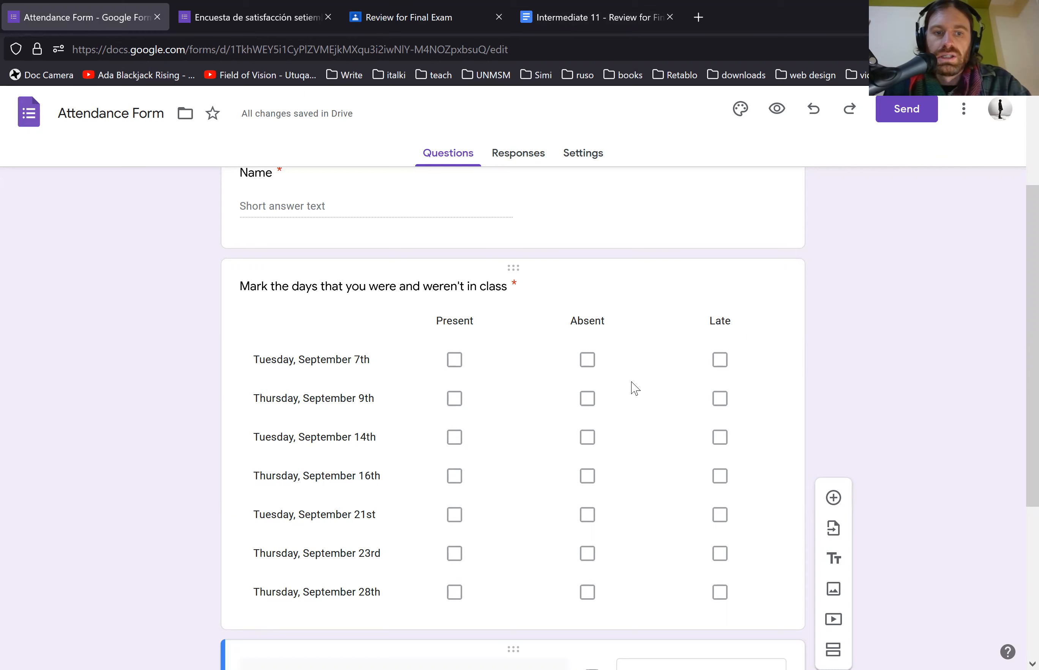
scroll("down", 3)
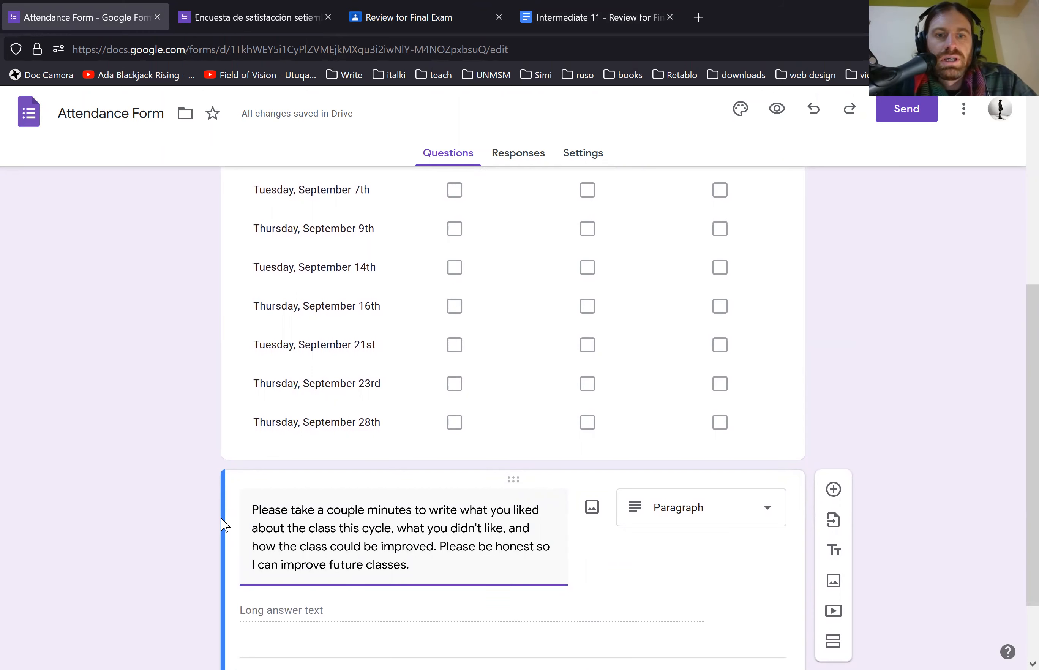
left_click(440, 546)
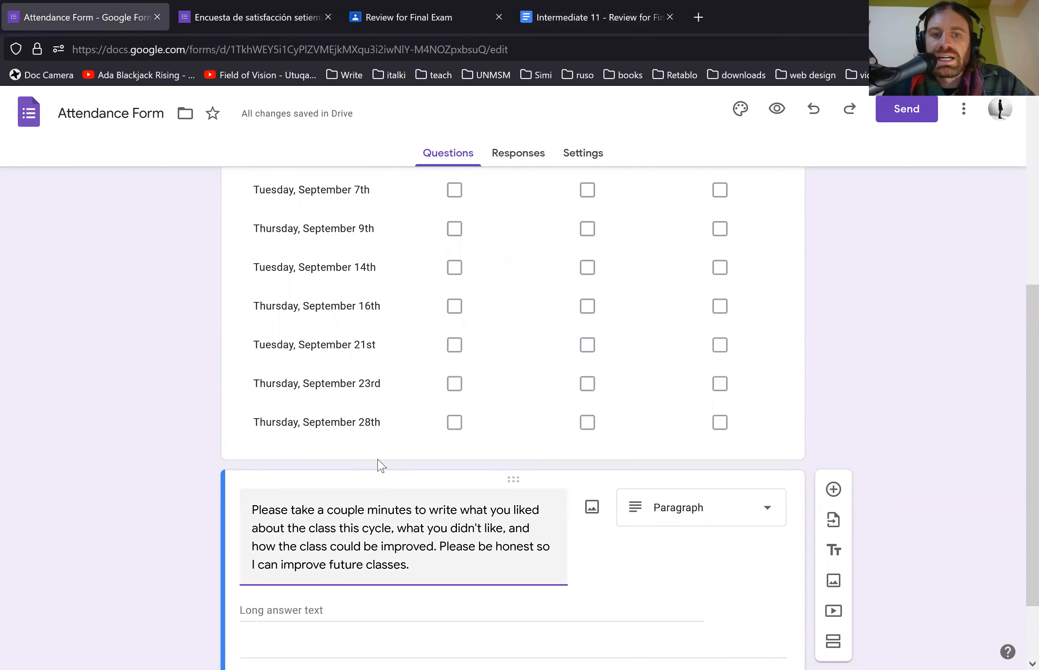
left_click_drag(397, 528, 434, 546)
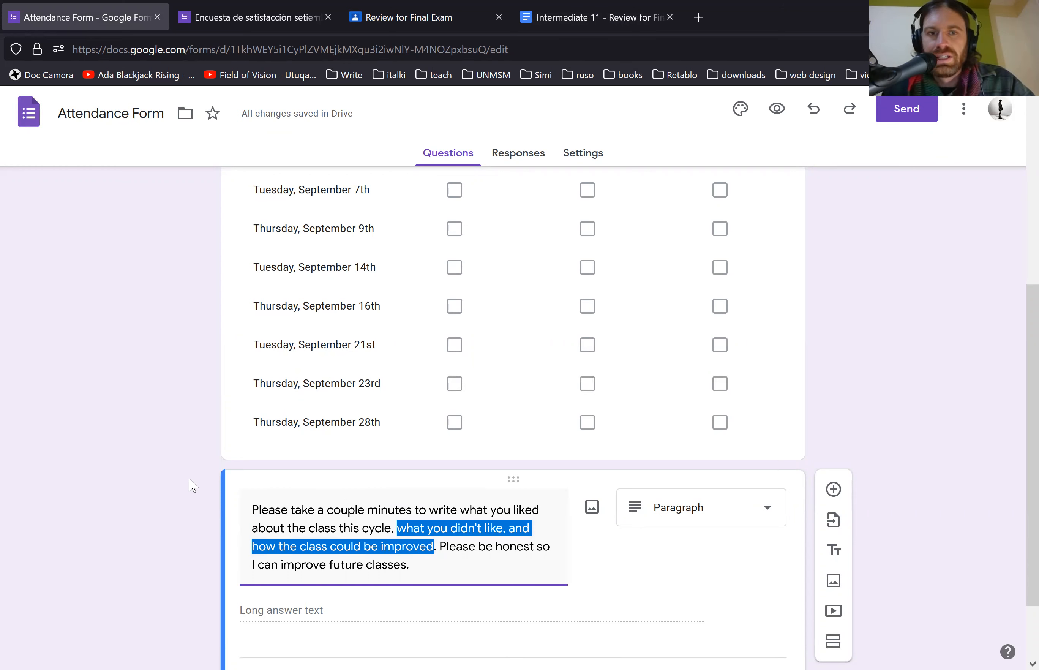
mouse_move(425, 174)
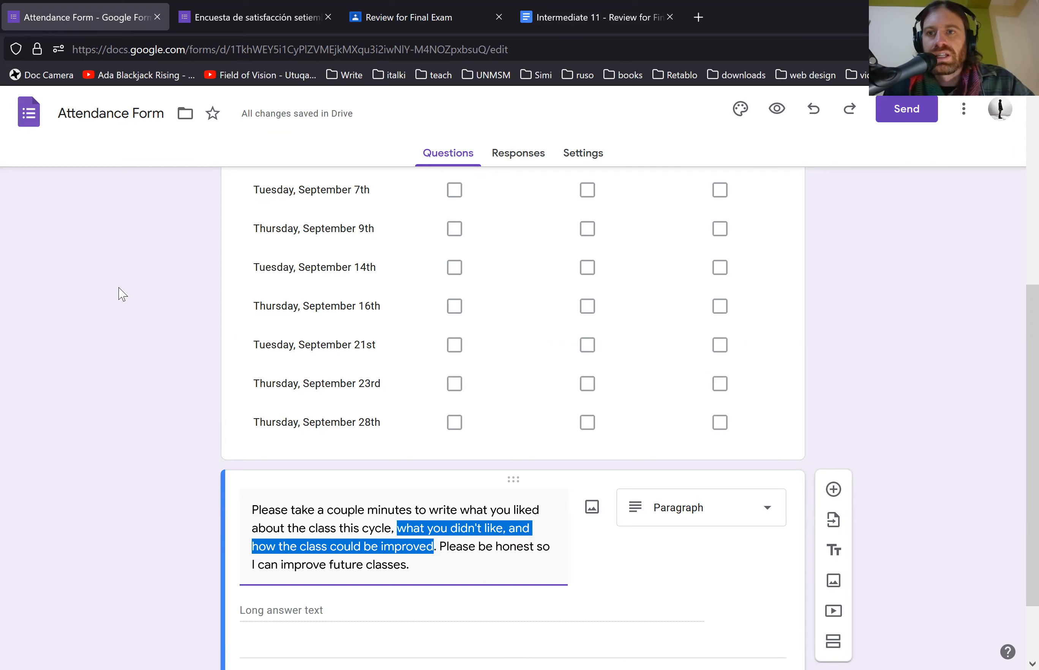
mouse_move(192, 177)
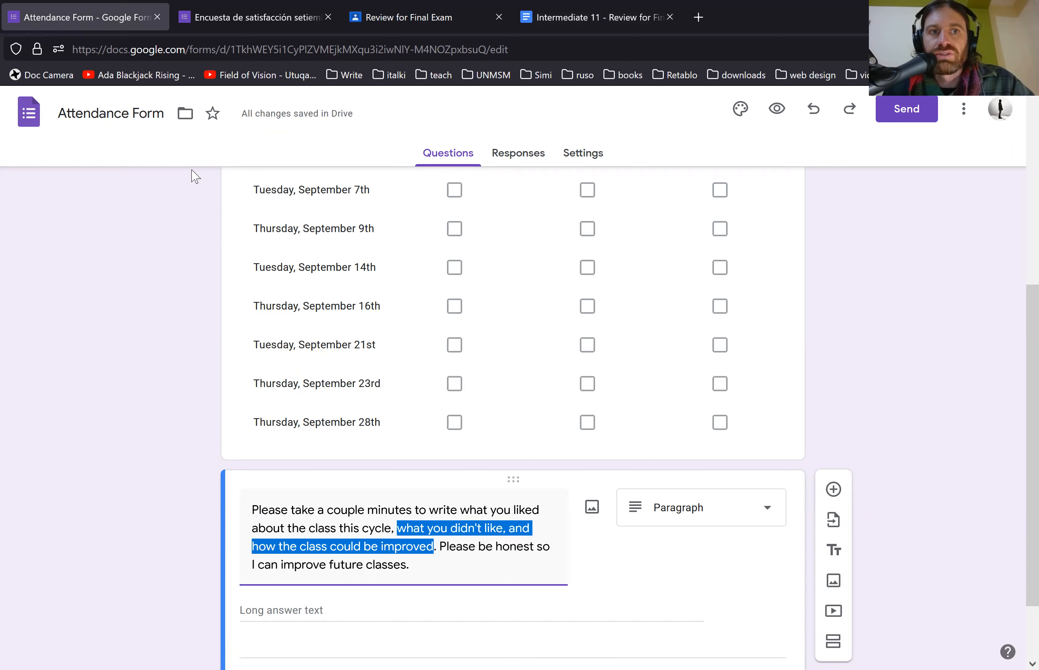
left_click(255, 17)
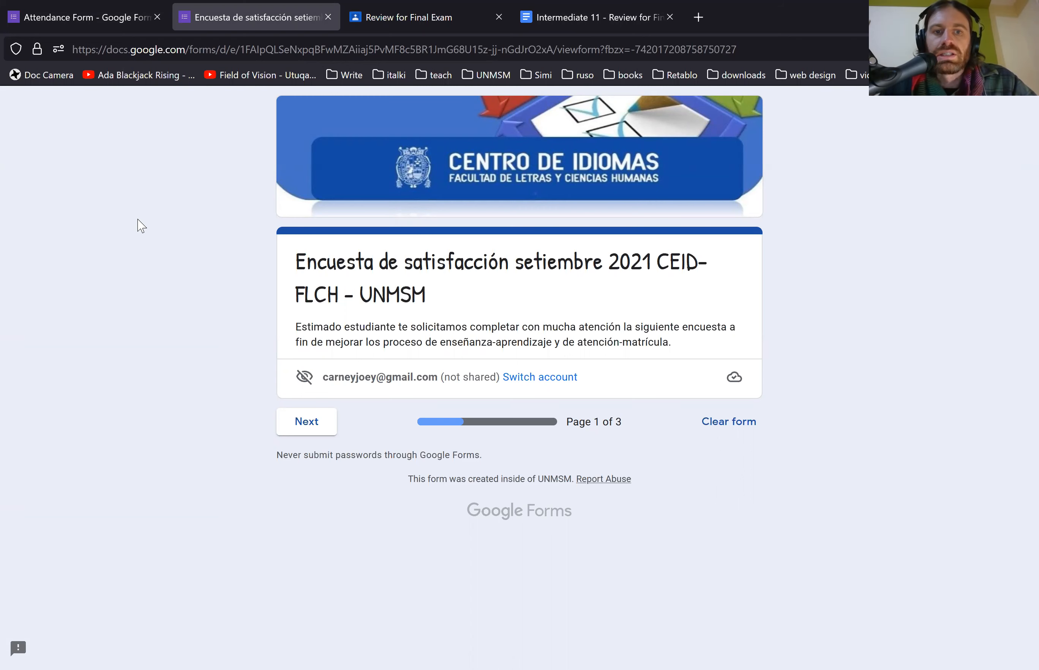
mouse_move(306, 421)
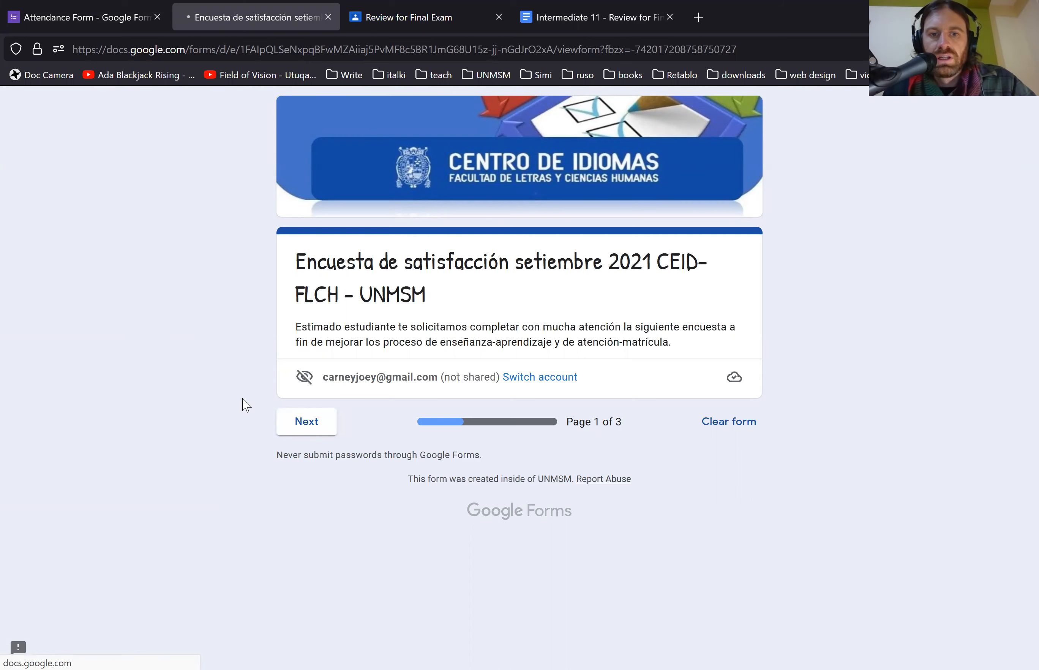
Advance to the survey's next page and scroll through the pre-filled course details and Excelente ratings.
left_click(306, 422)
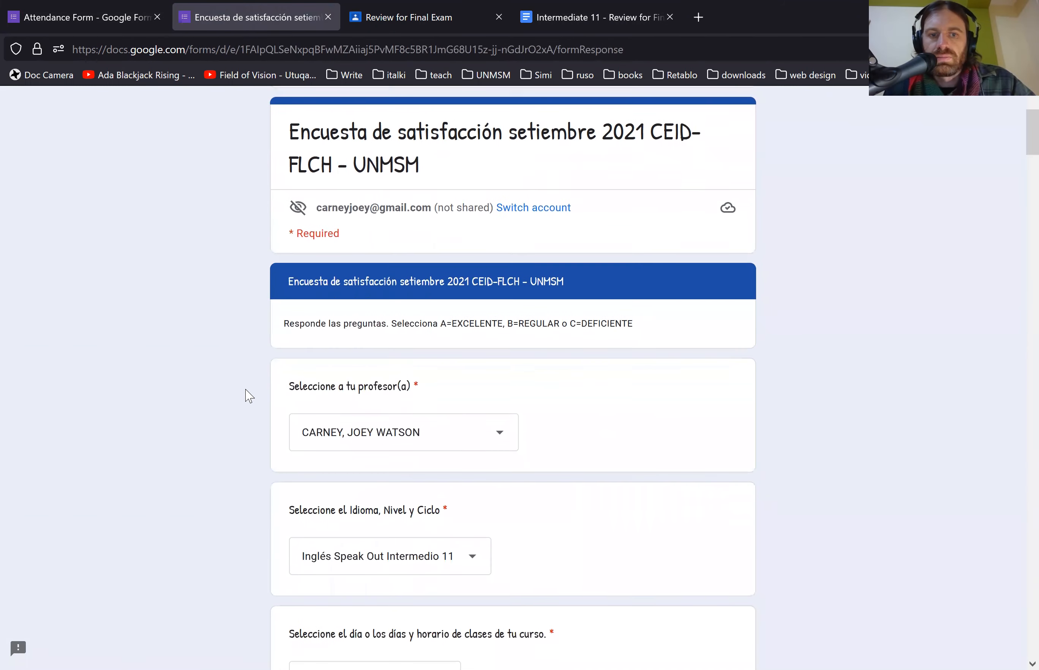
scroll("down", 3)
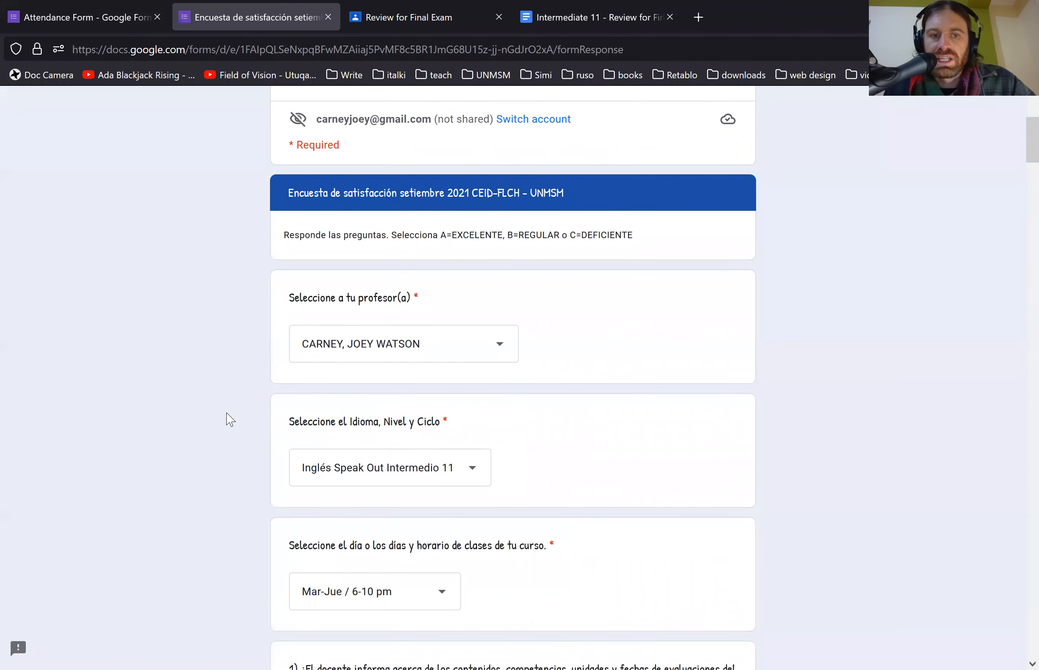
scroll("down", 3)
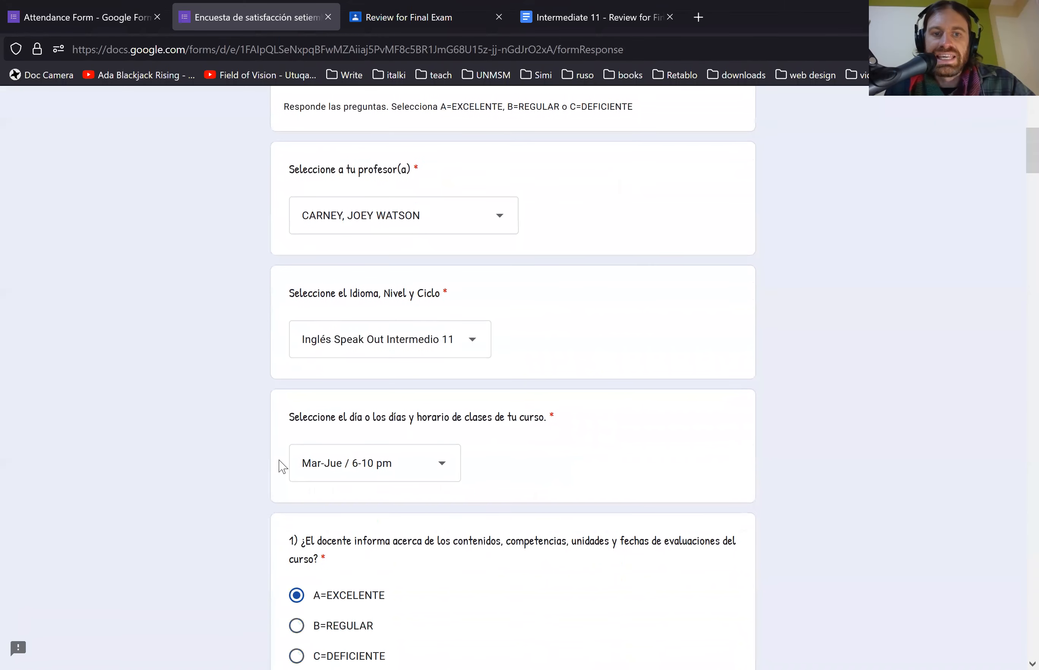
scroll("down", 3)
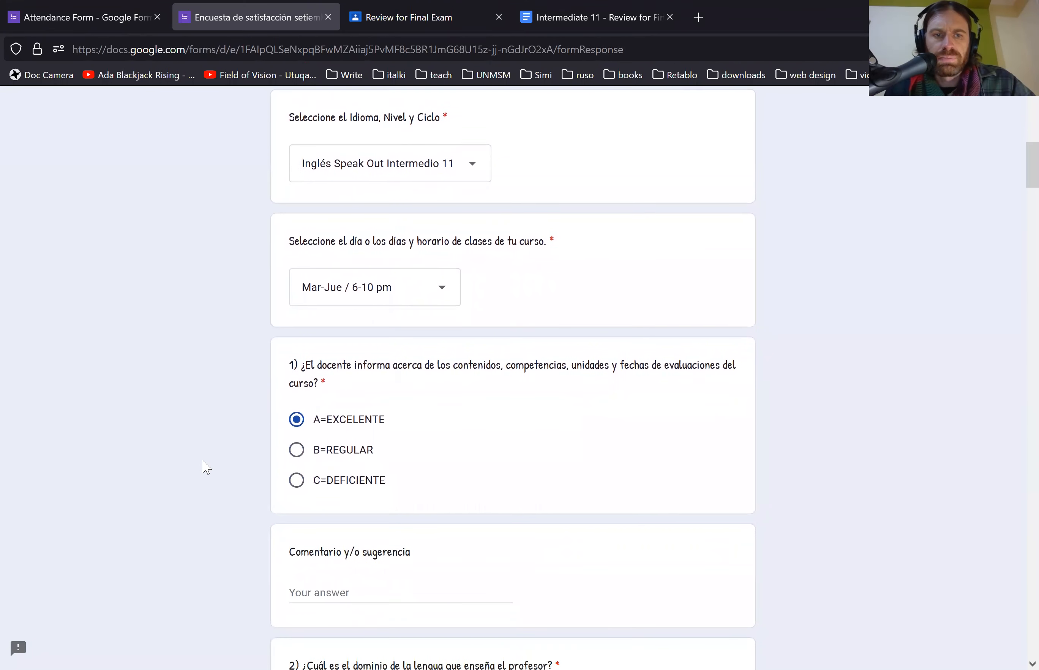
scroll("down", 3)
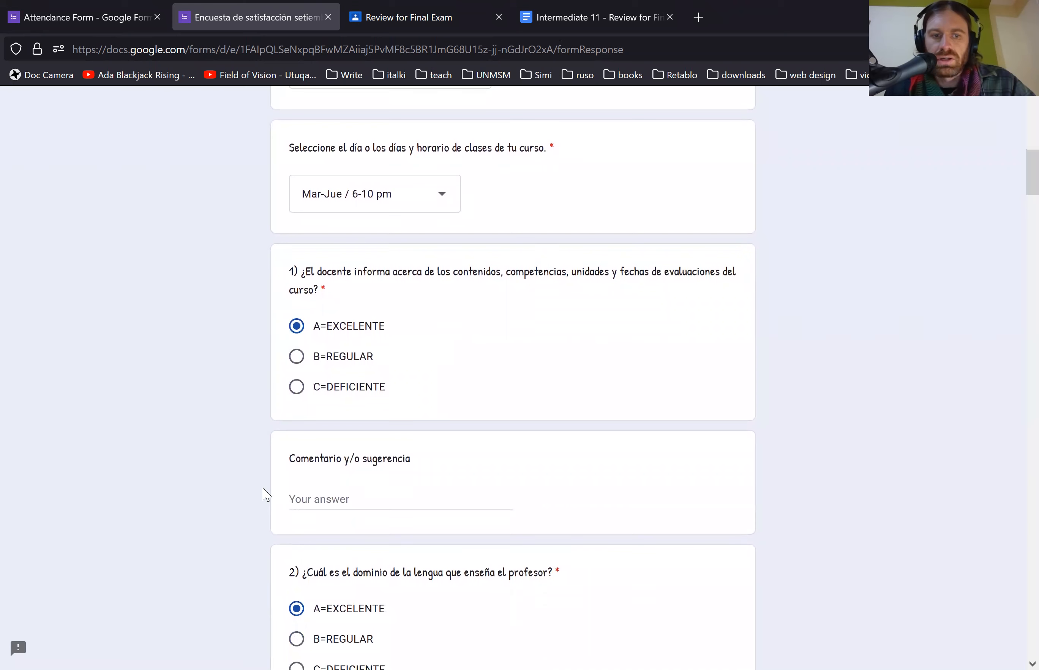
scroll("down", 3)
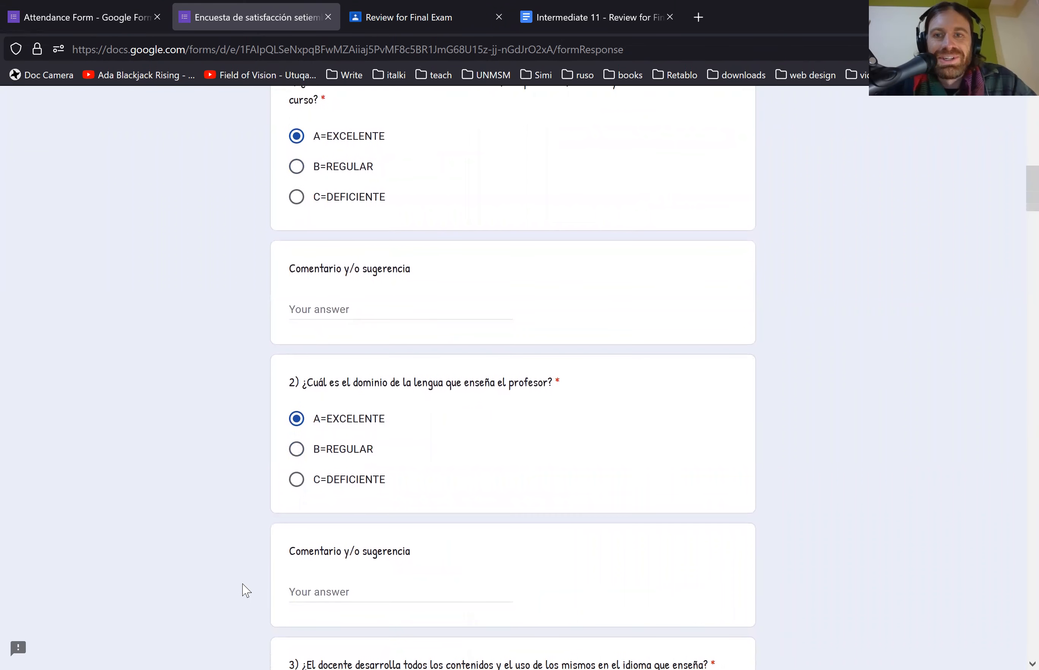